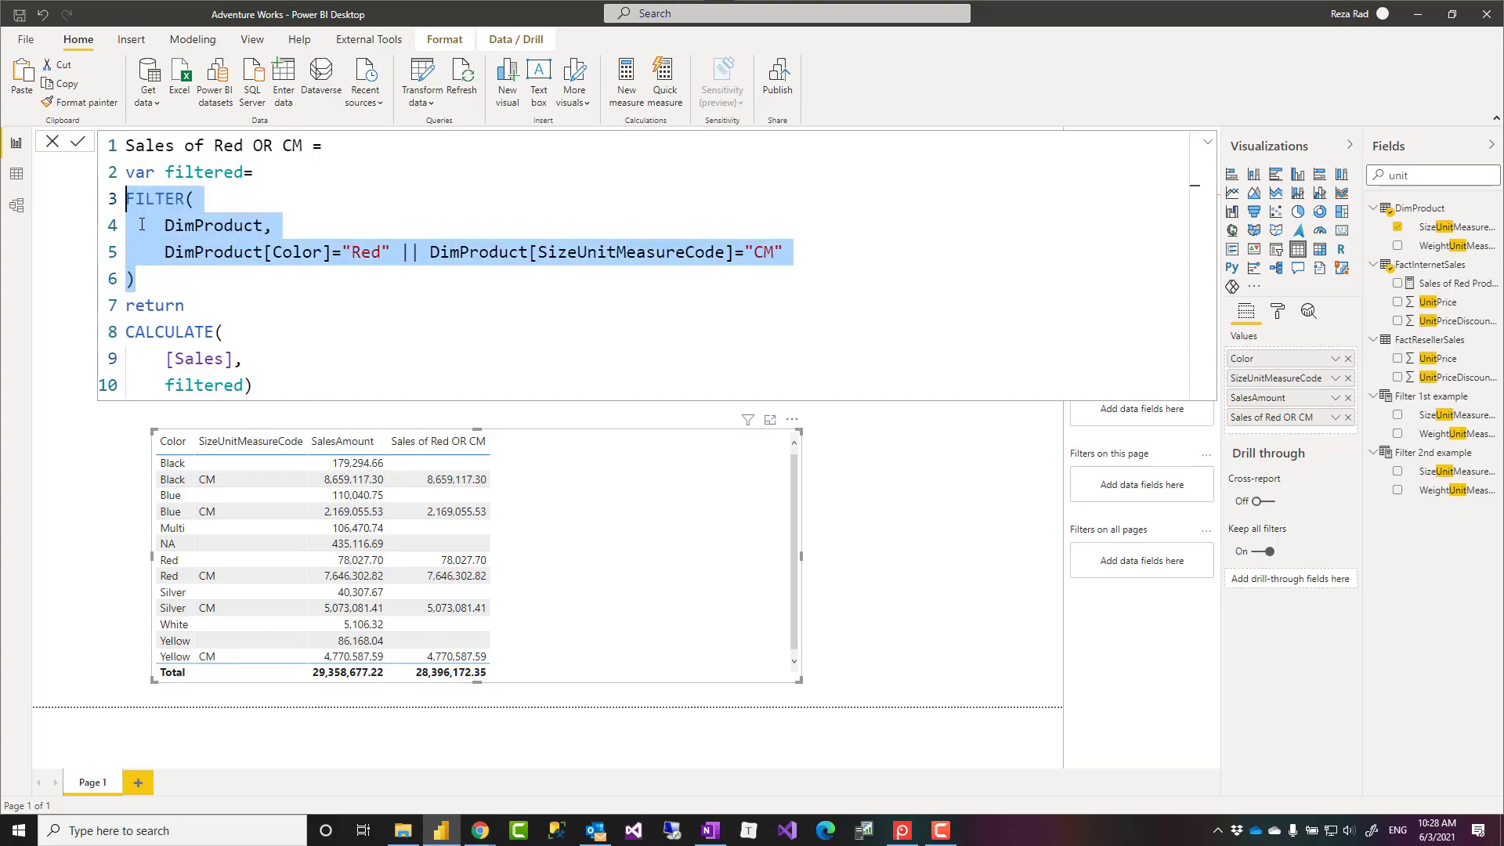
{"action": "mouse_move", "coordinate": [206, 245]}
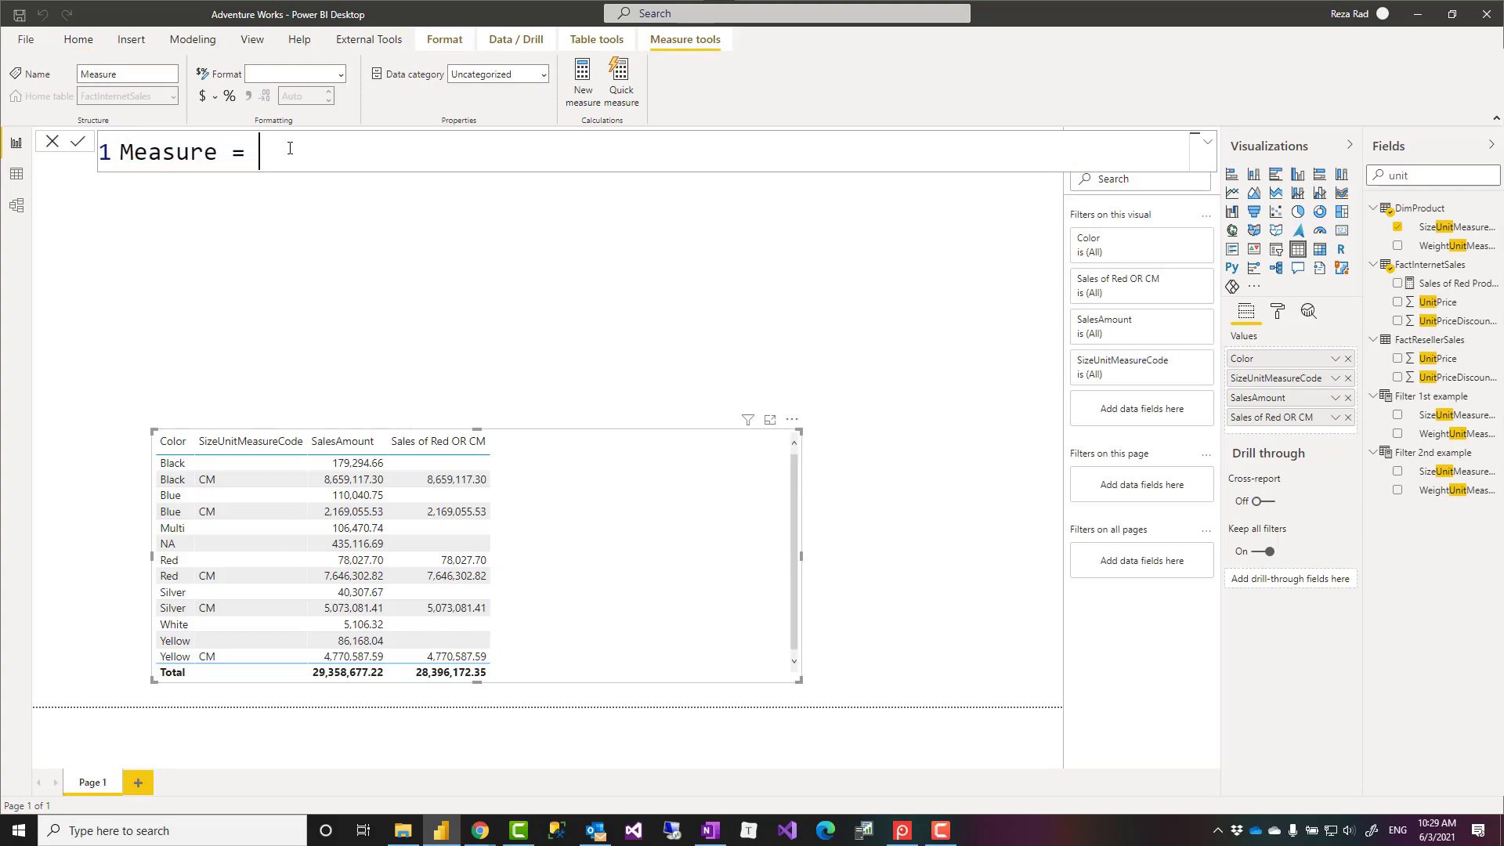
- Start the new measure's formula with the FILTER function
{"action": "type", "text": "fil"}
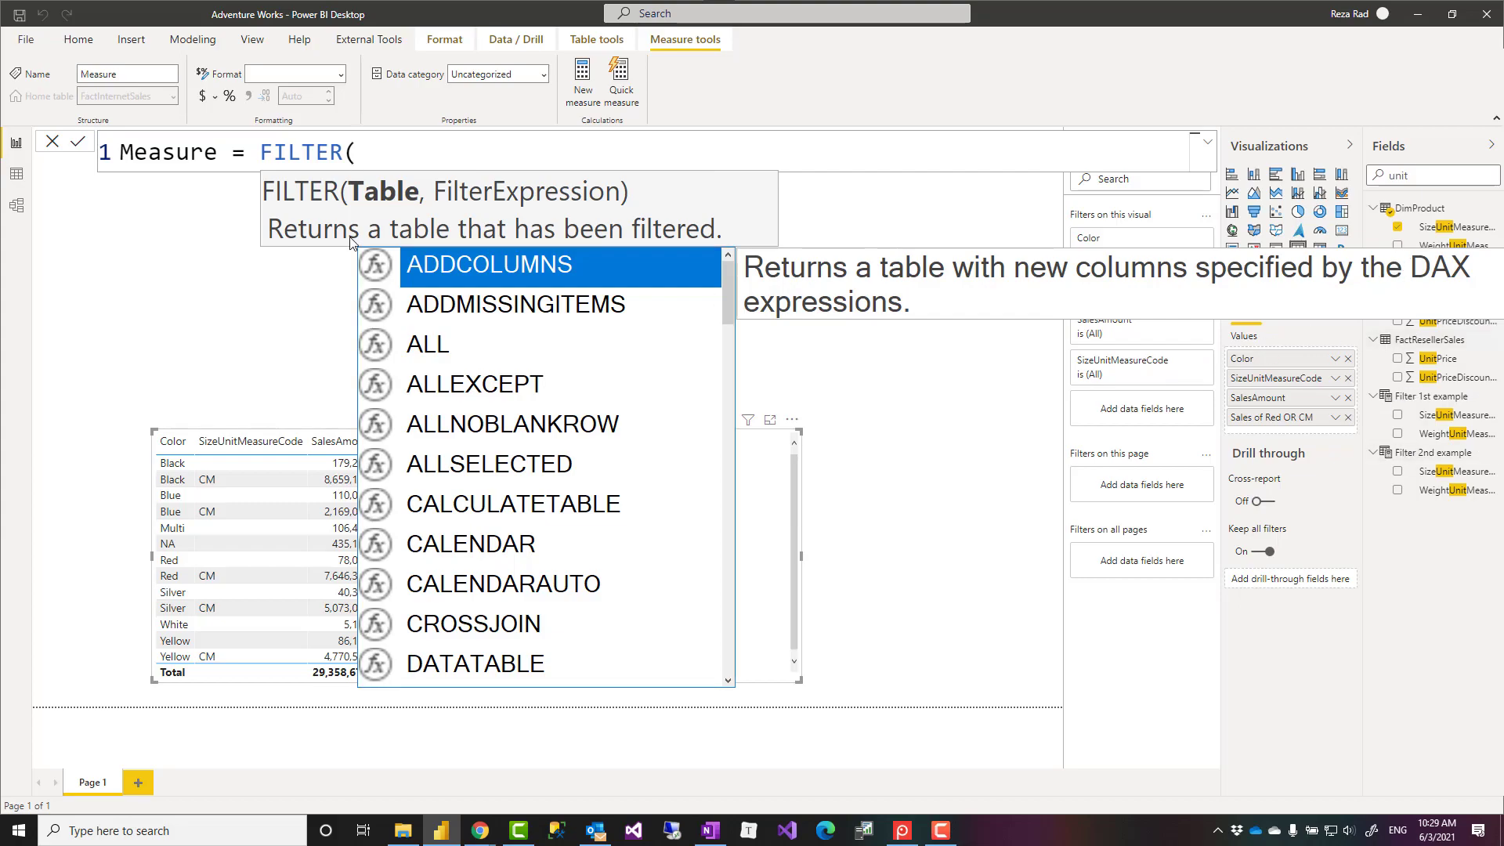
{"action": "mouse_move", "coordinate": [373, 242]}
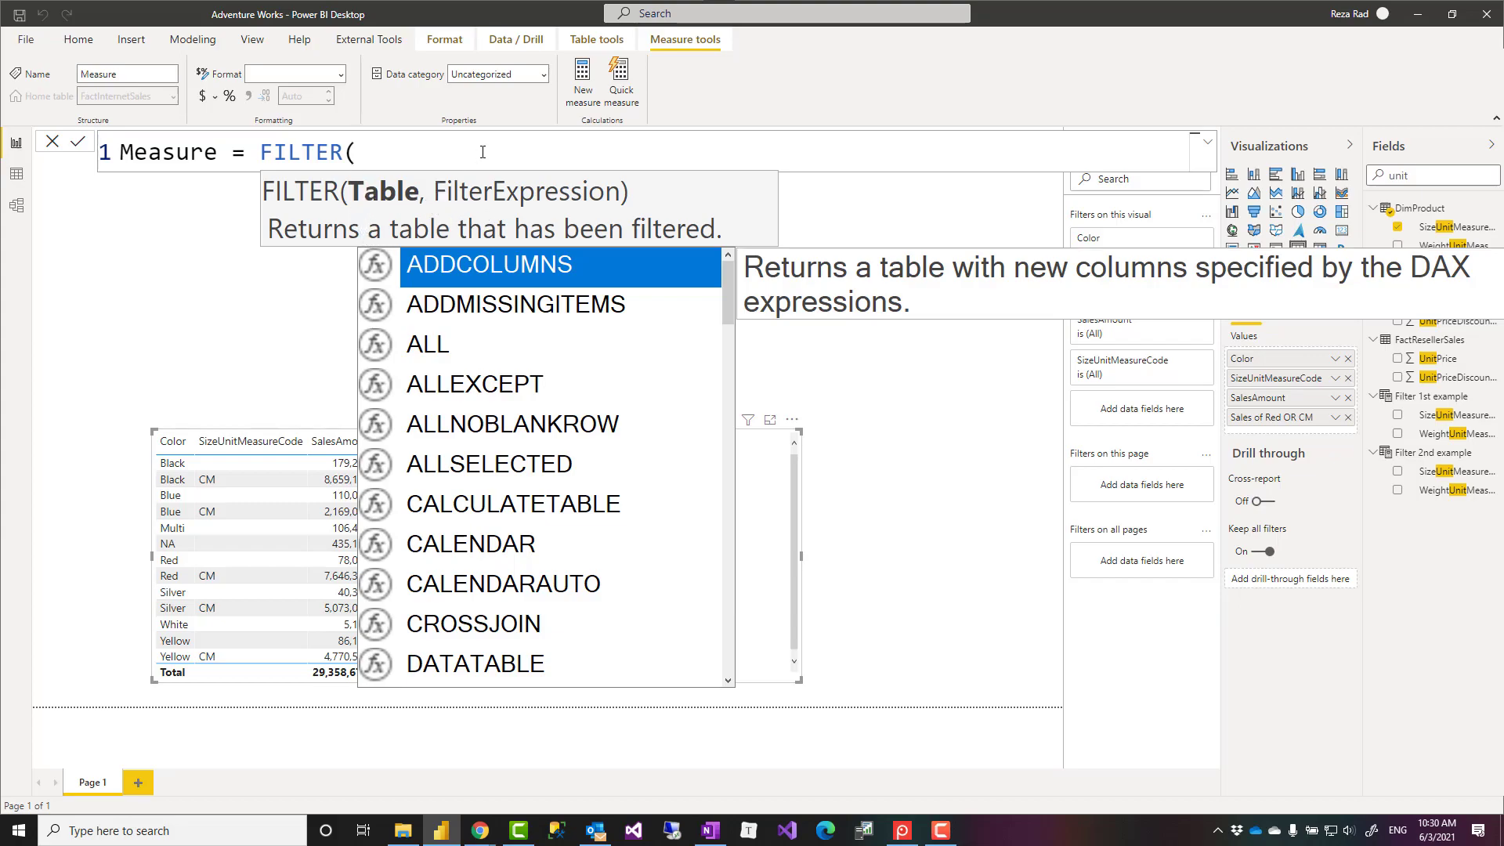
{"action": "mouse_move", "coordinate": [590, 200]}
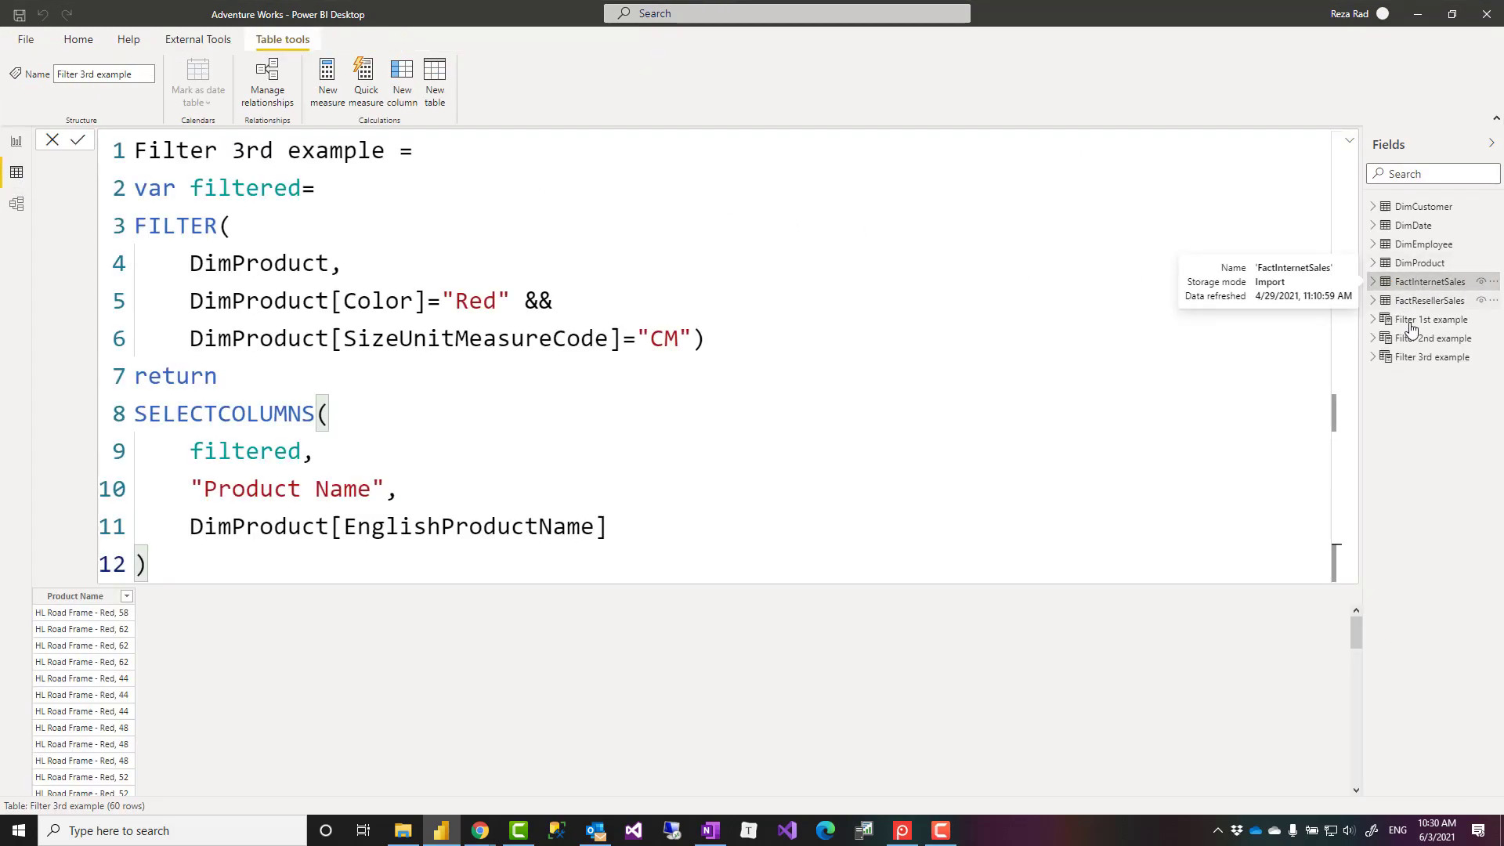
- Show the Filter 1st example table of 63 red DimProduct rows
{"action": "left_click", "coordinate": [1431, 319]}
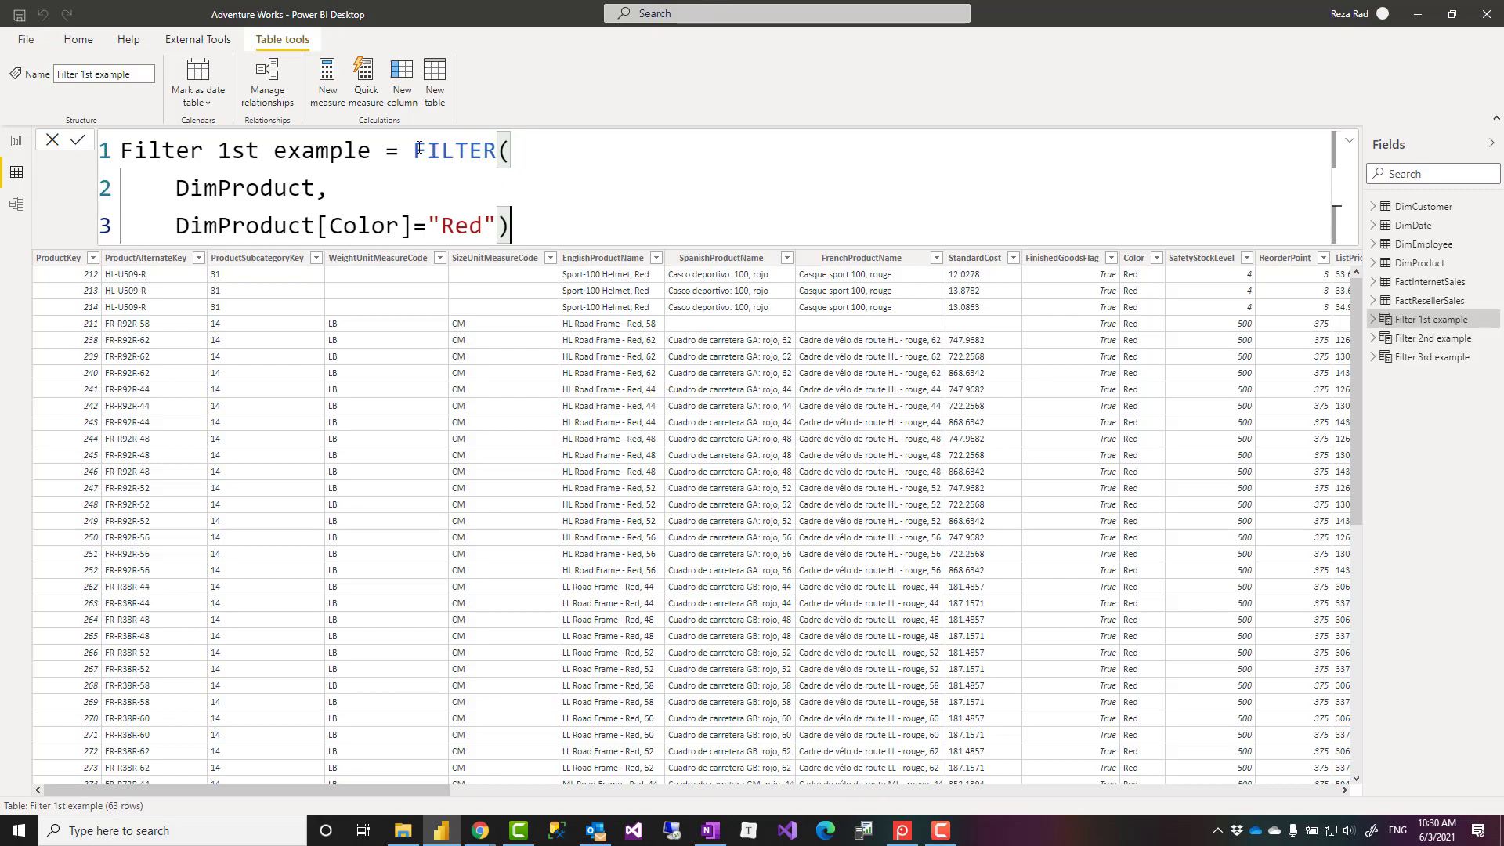
{"action": "double_click", "coordinate": [457, 151]}
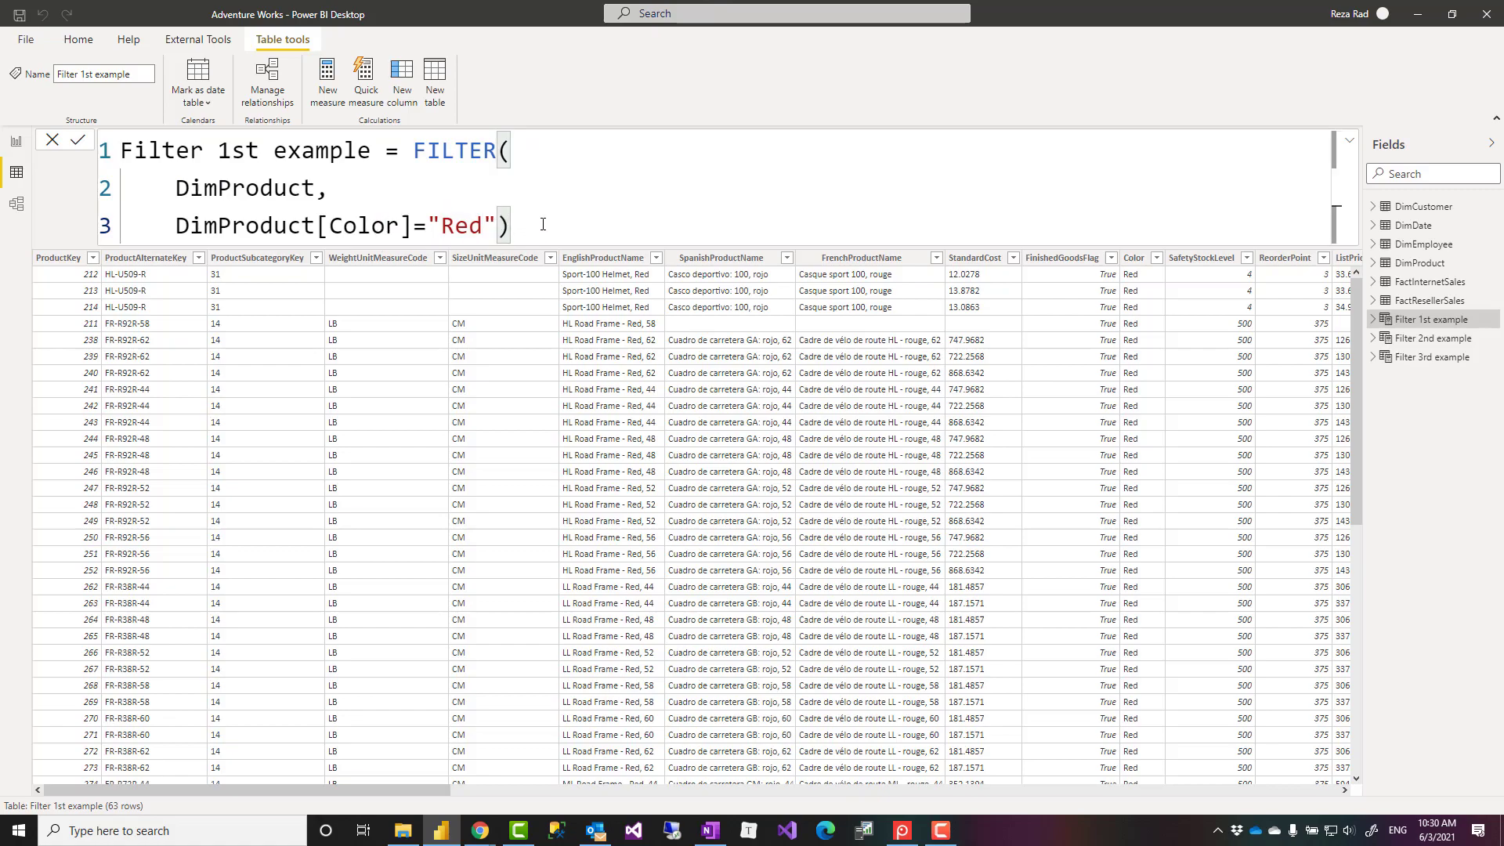
{"action": "double_click", "coordinate": [446, 226]}
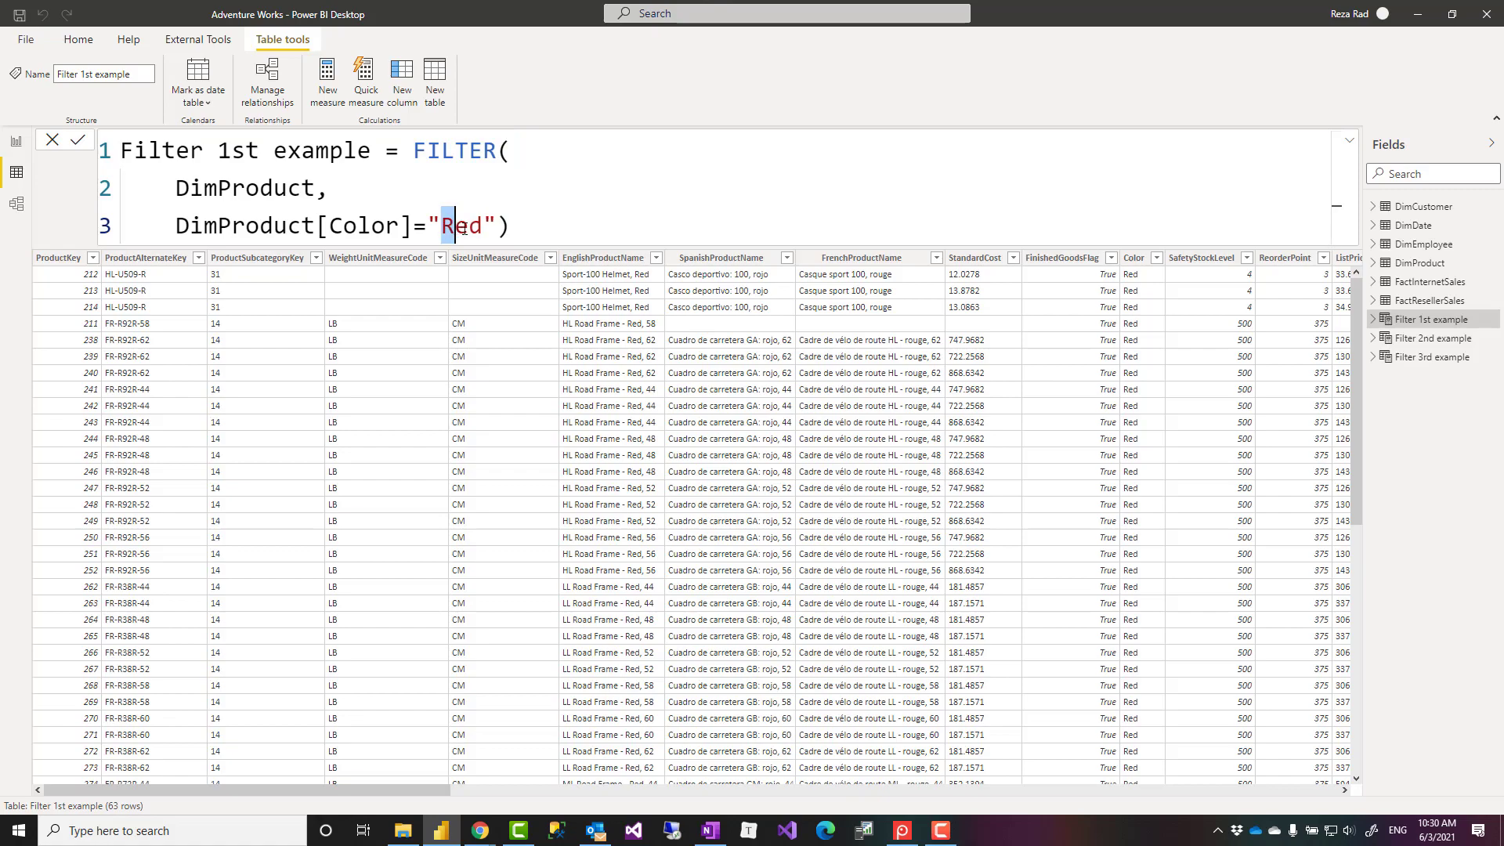
{"action": "double_click", "coordinate": [462, 225]}
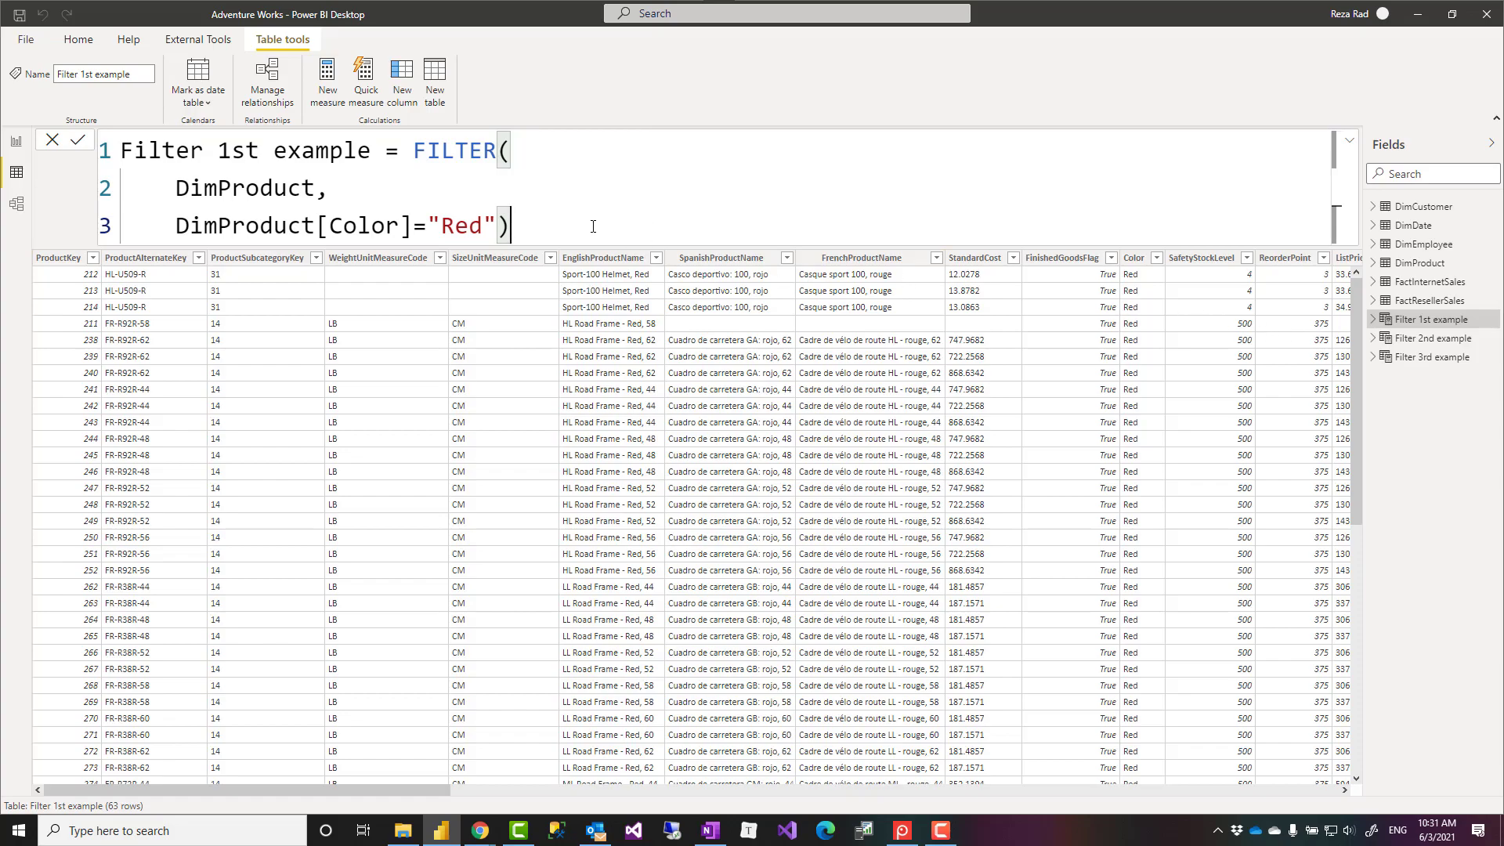
{"action": "mouse_move", "coordinate": [370, 333]}
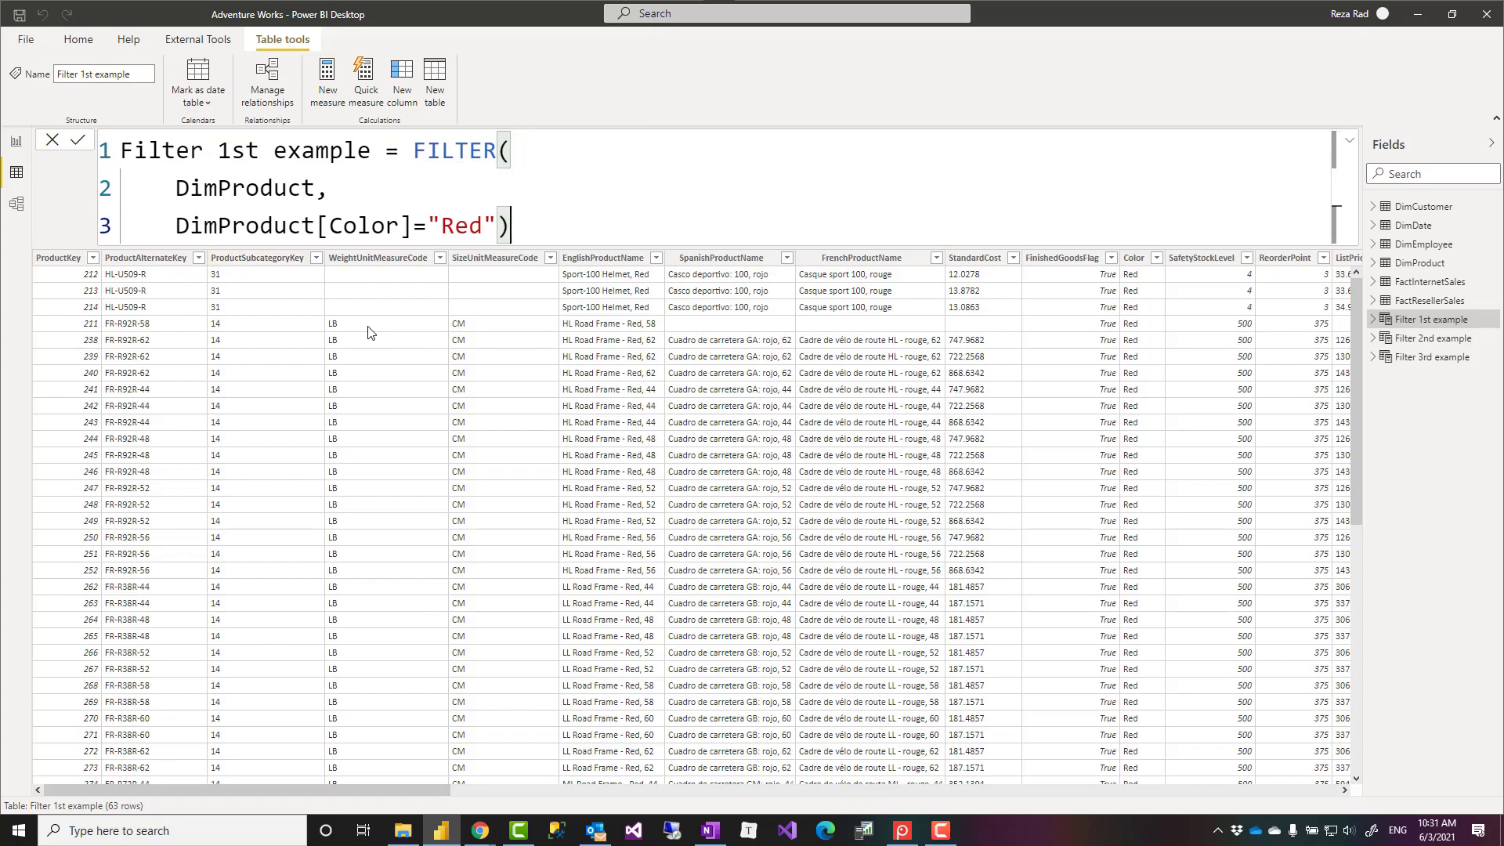
{"action": "mouse_move", "coordinate": [244, 768]}
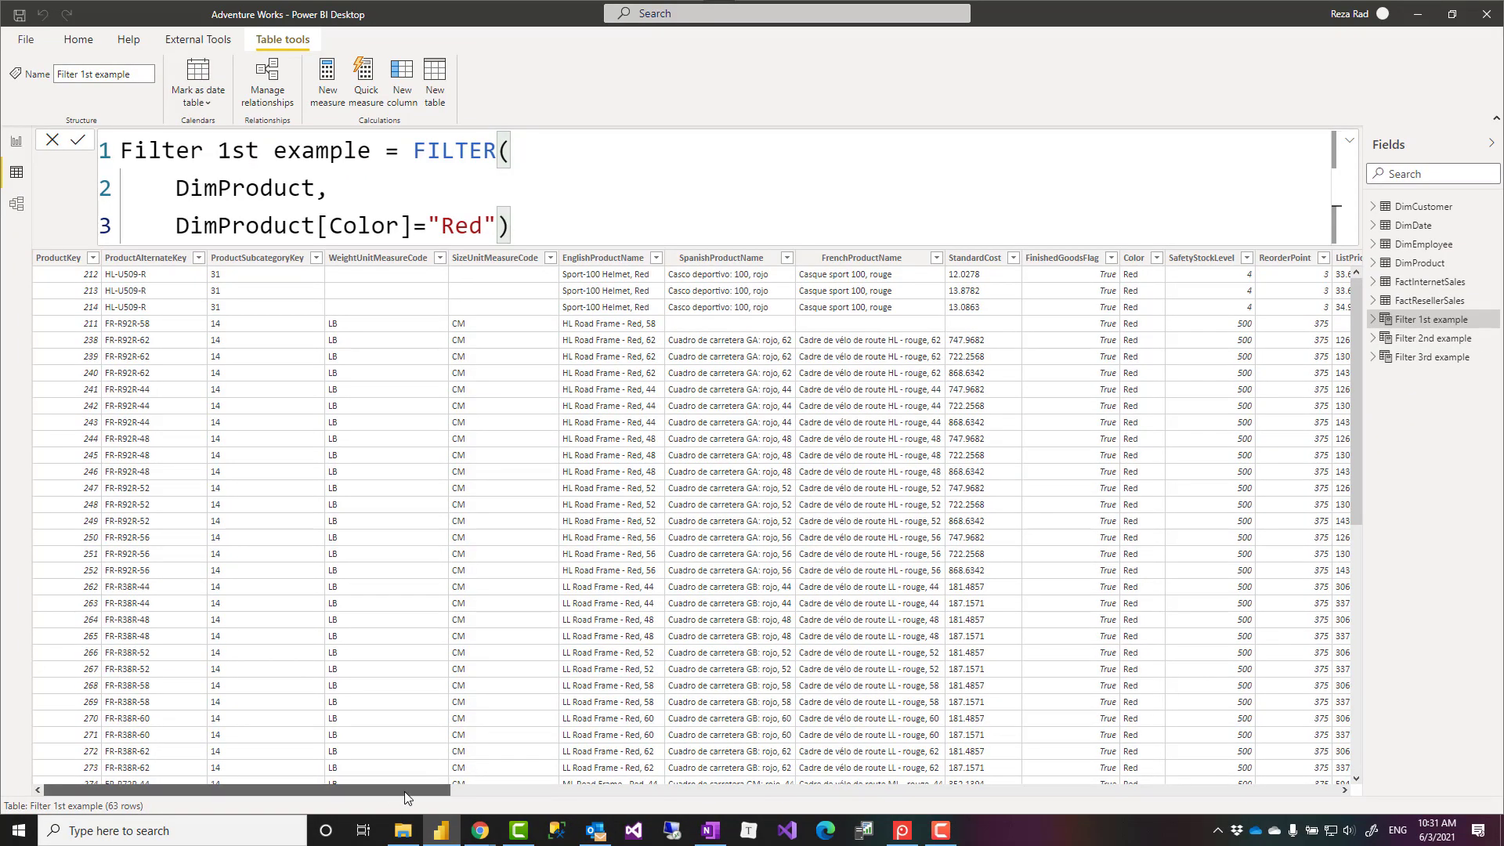
{"action": "scroll", "scroll_direction": "right", "scroll_amount": 3}
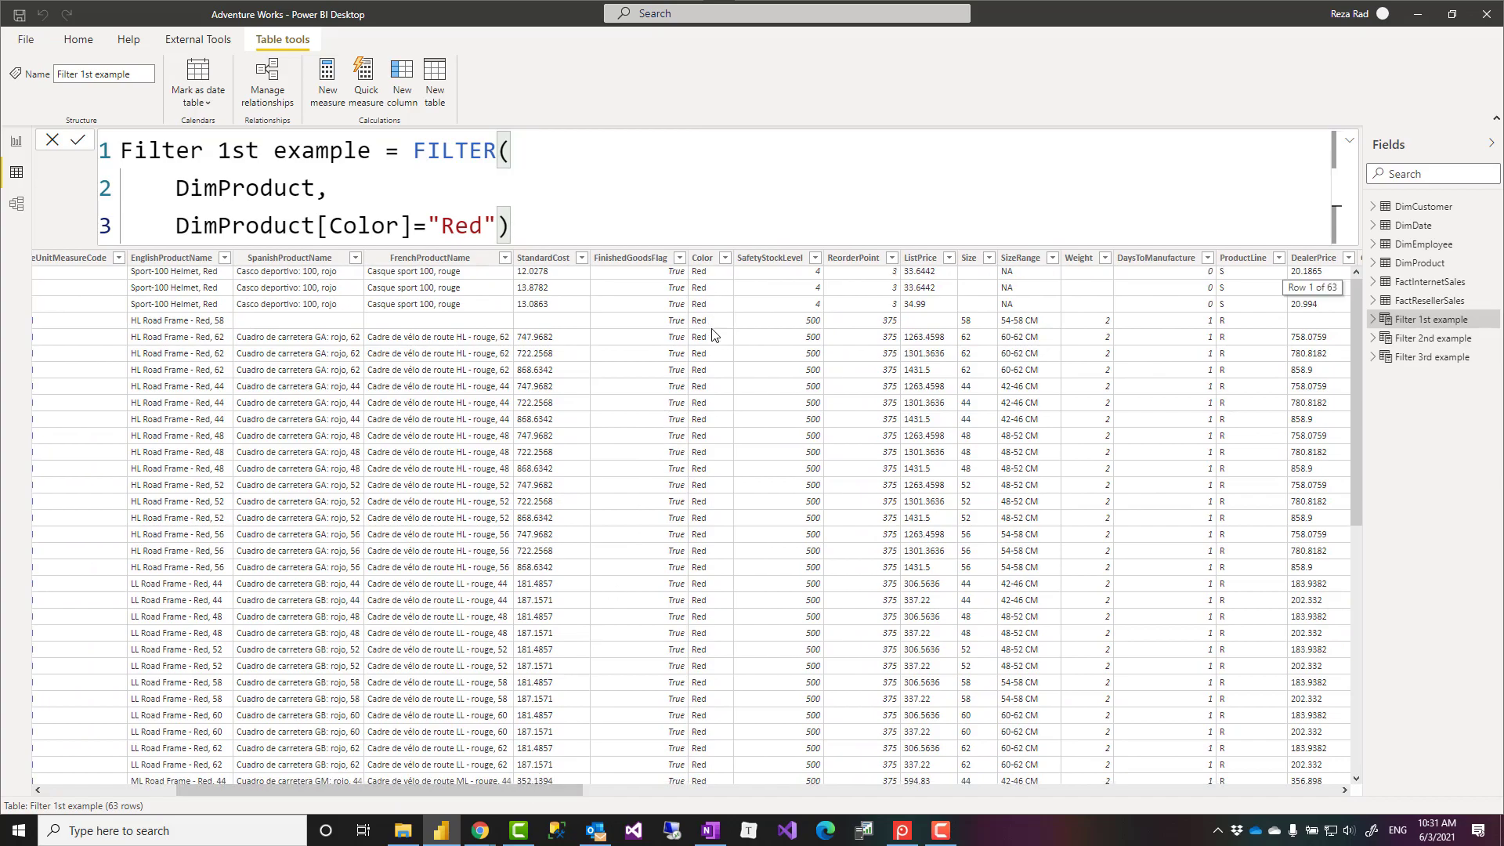
{"action": "scroll", "scroll_direction": "down", "scroll_amount": 3}
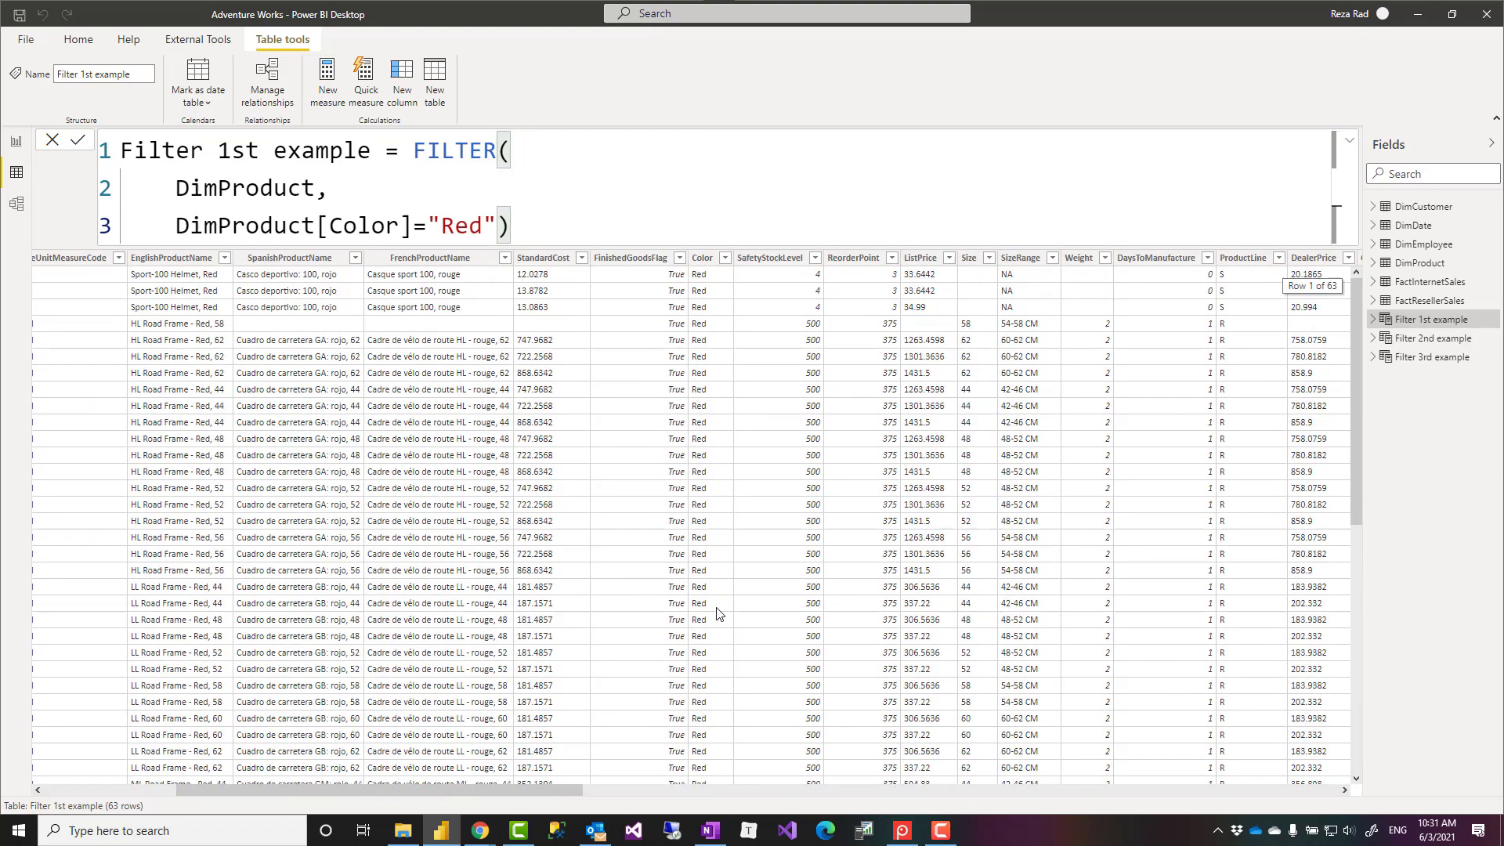
{"action": "mouse_move", "coordinate": [310, 775]}
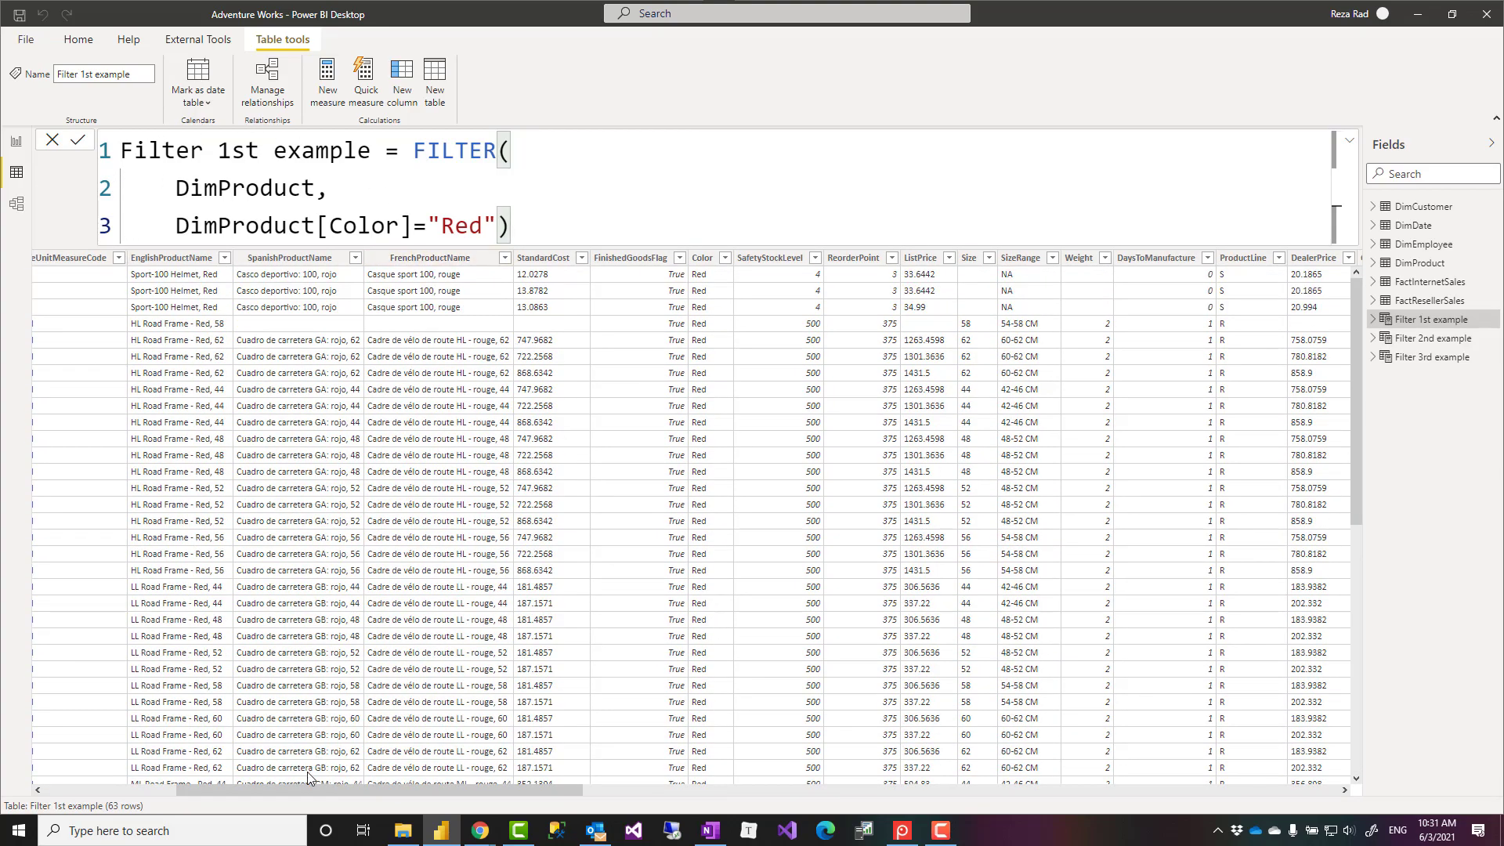
{"action": "scroll", "scroll_direction": "left", "scroll_amount": 3}
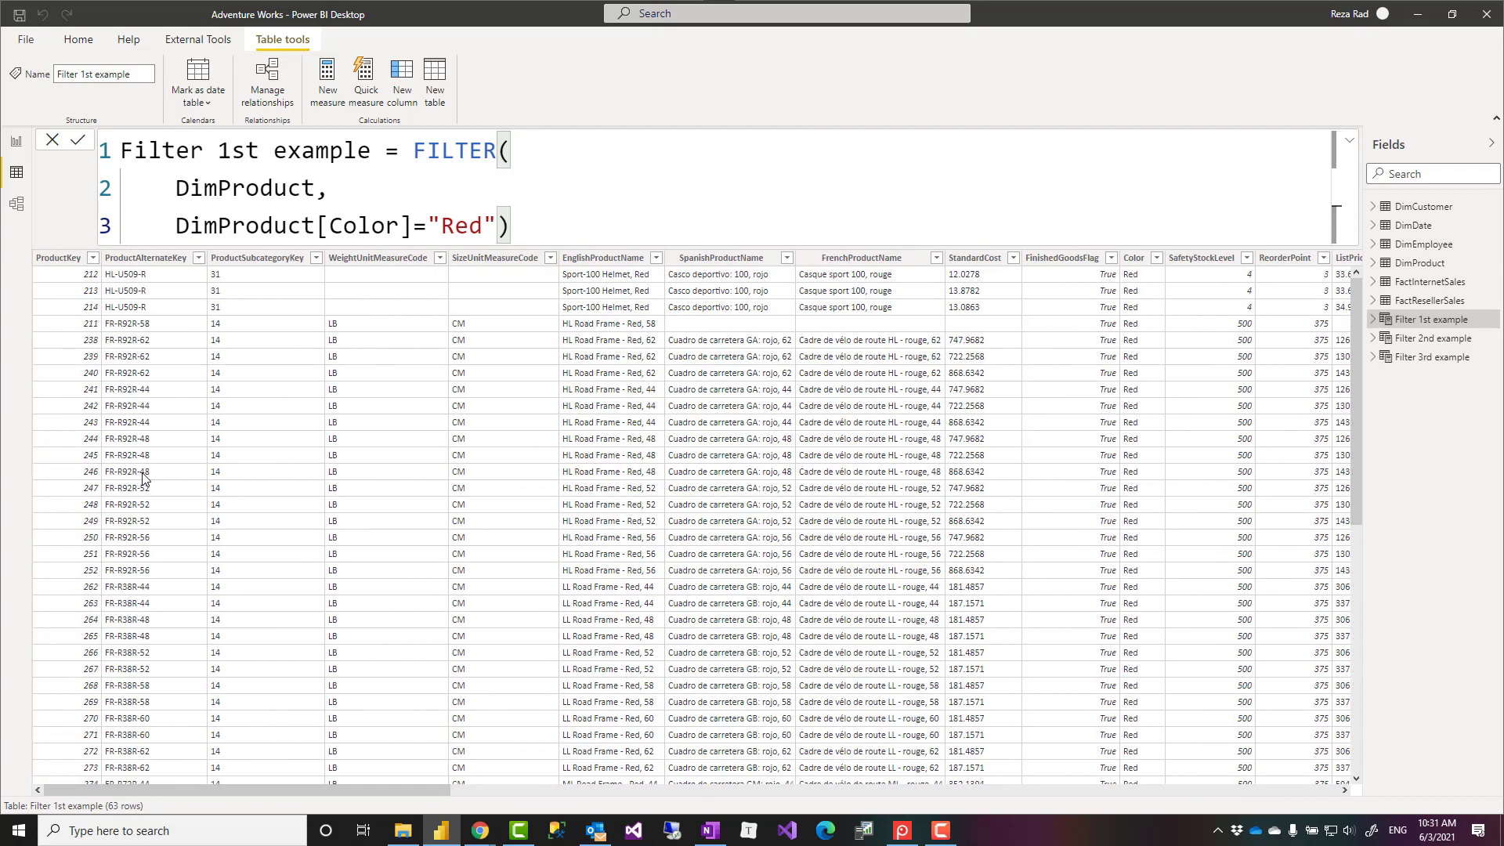
{"action": "scroll", "scroll_direction": "right", "scroll_amount": 3}
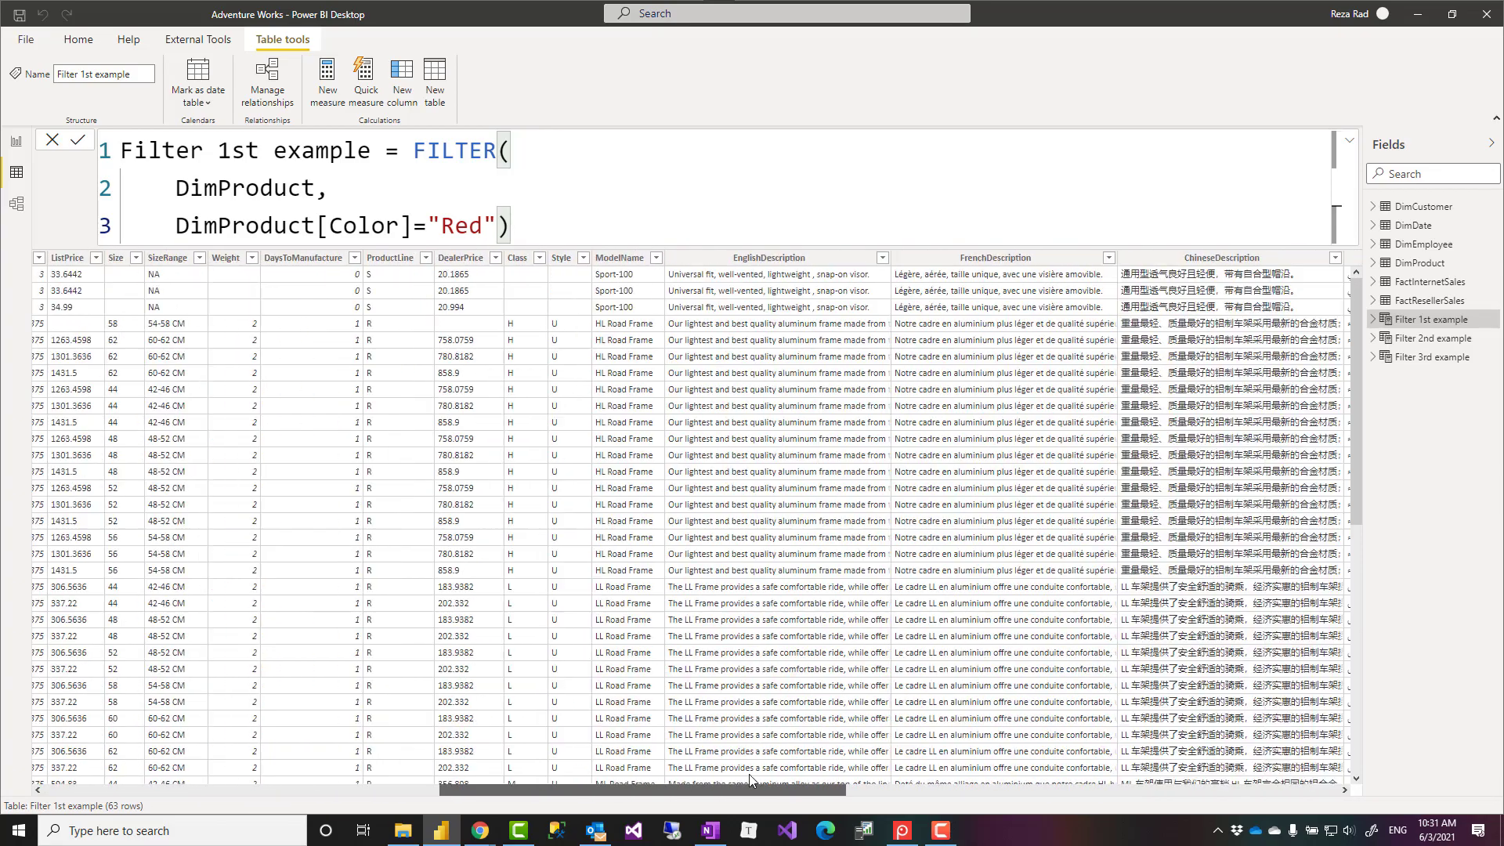
{"action": "scroll", "scroll_direction": "right", "scroll_amount": 3}
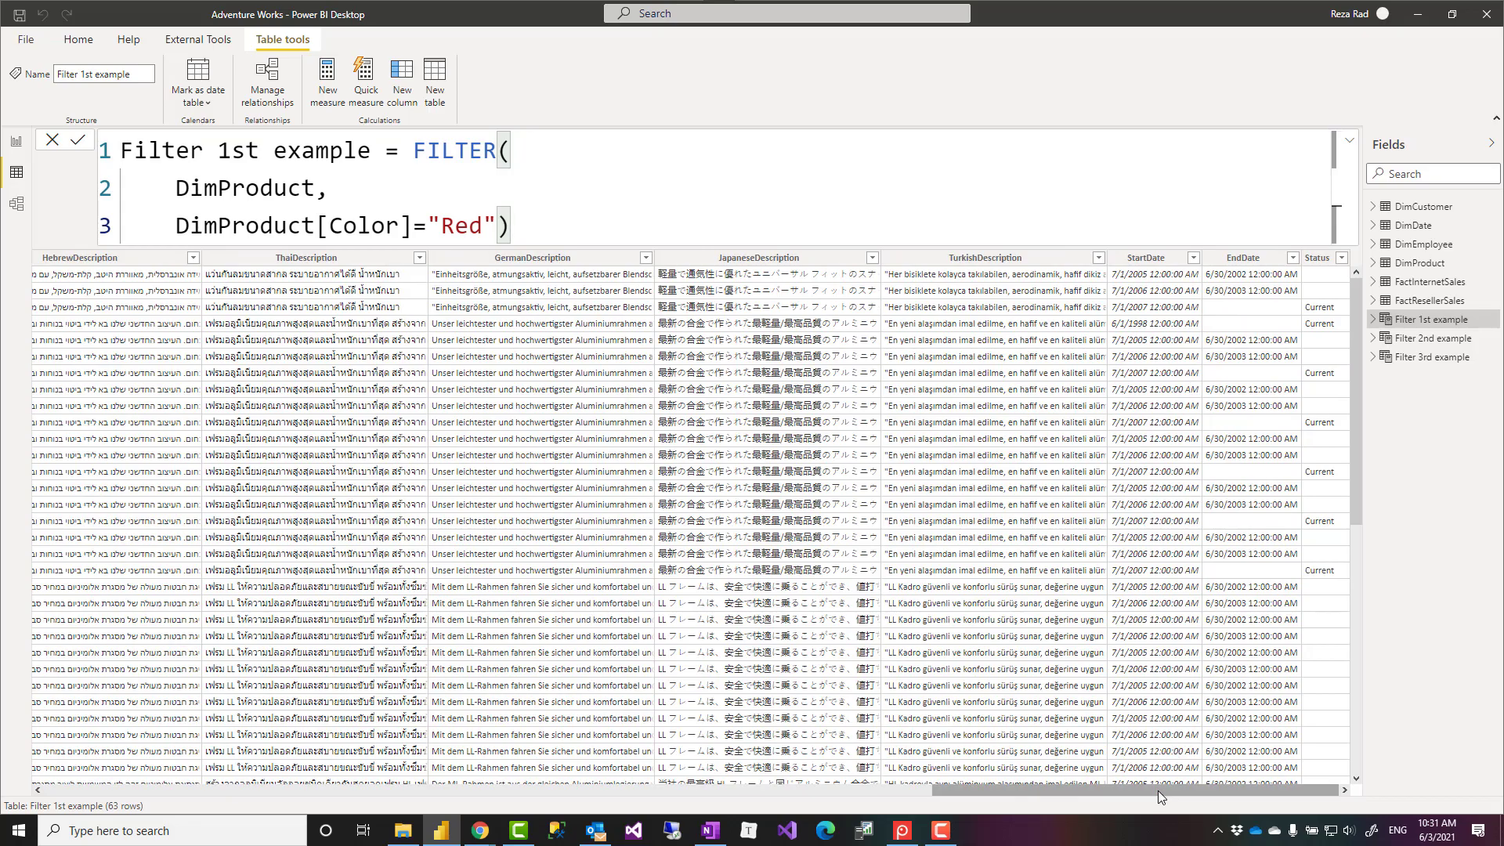
{"action": "scroll", "scroll_direction": "left", "scroll_amount": 3}
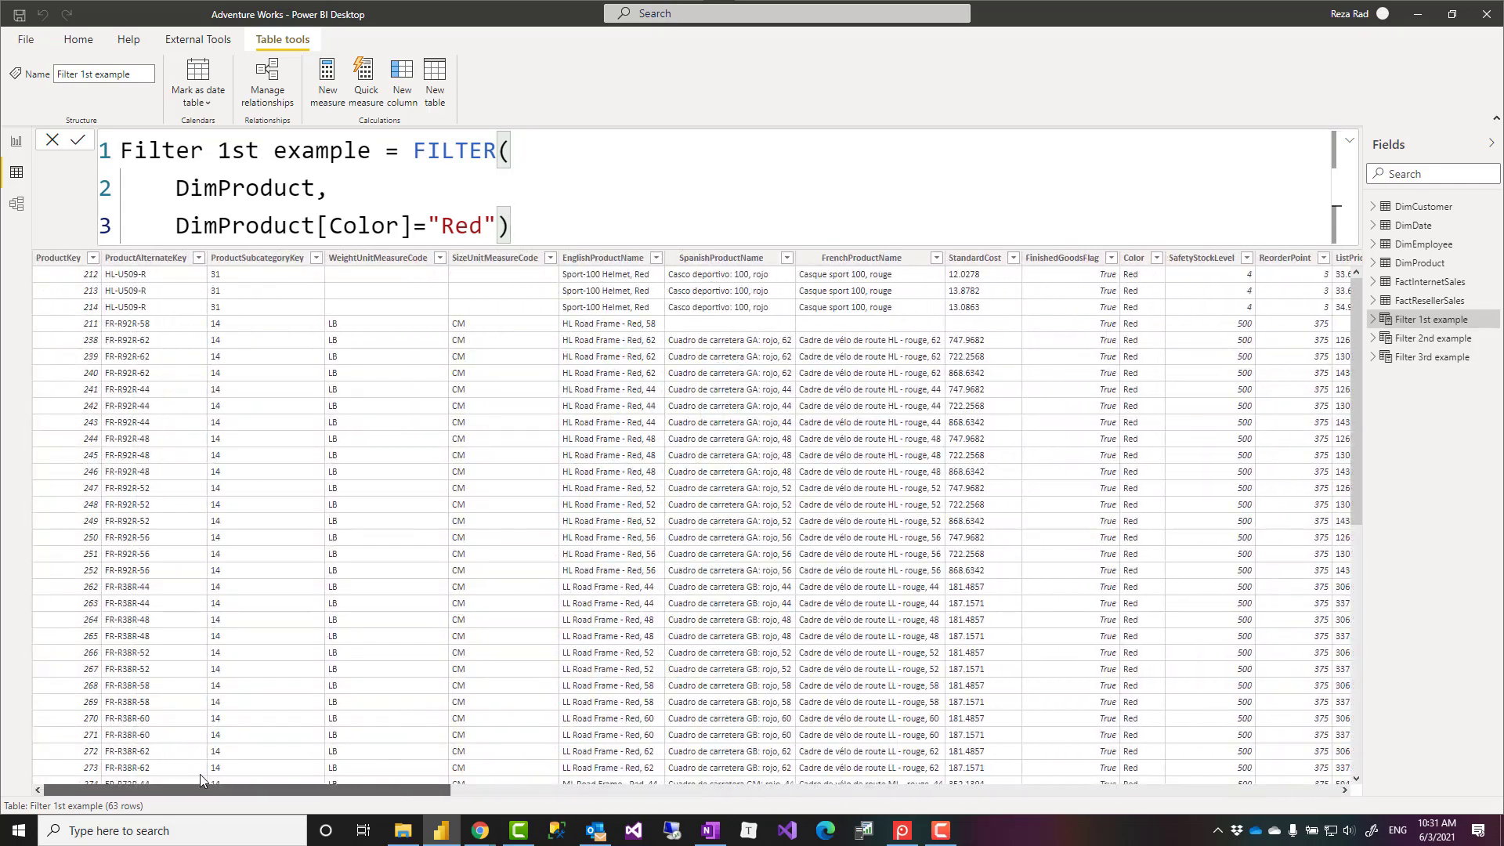
{"action": "scroll", "scroll_direction": "right", "scroll_amount": 3}
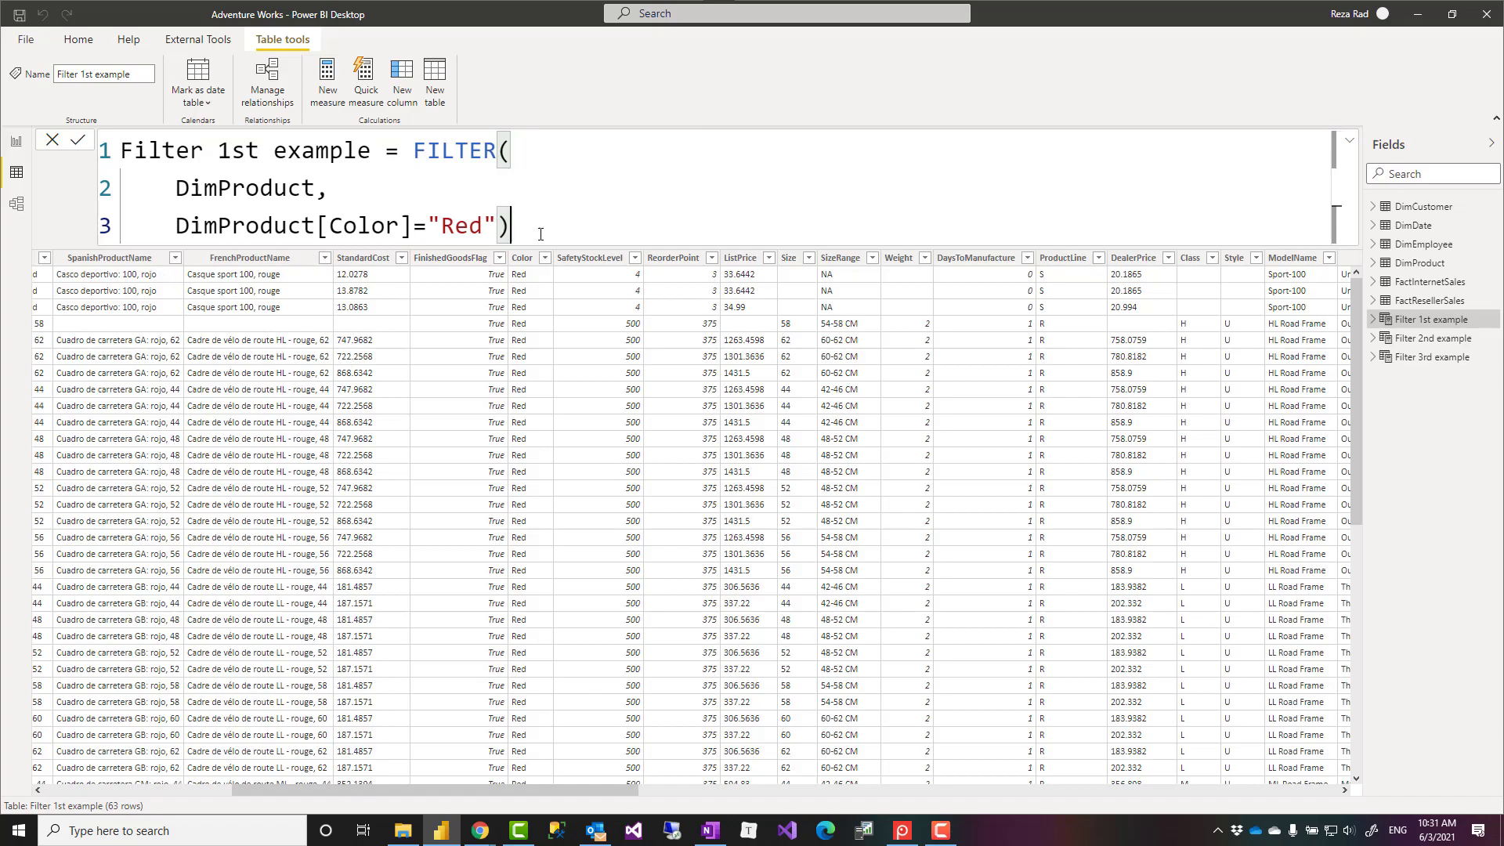
{"action": "left_click_drag", "start_coordinate": [176, 226], "coordinate": [496, 226]}
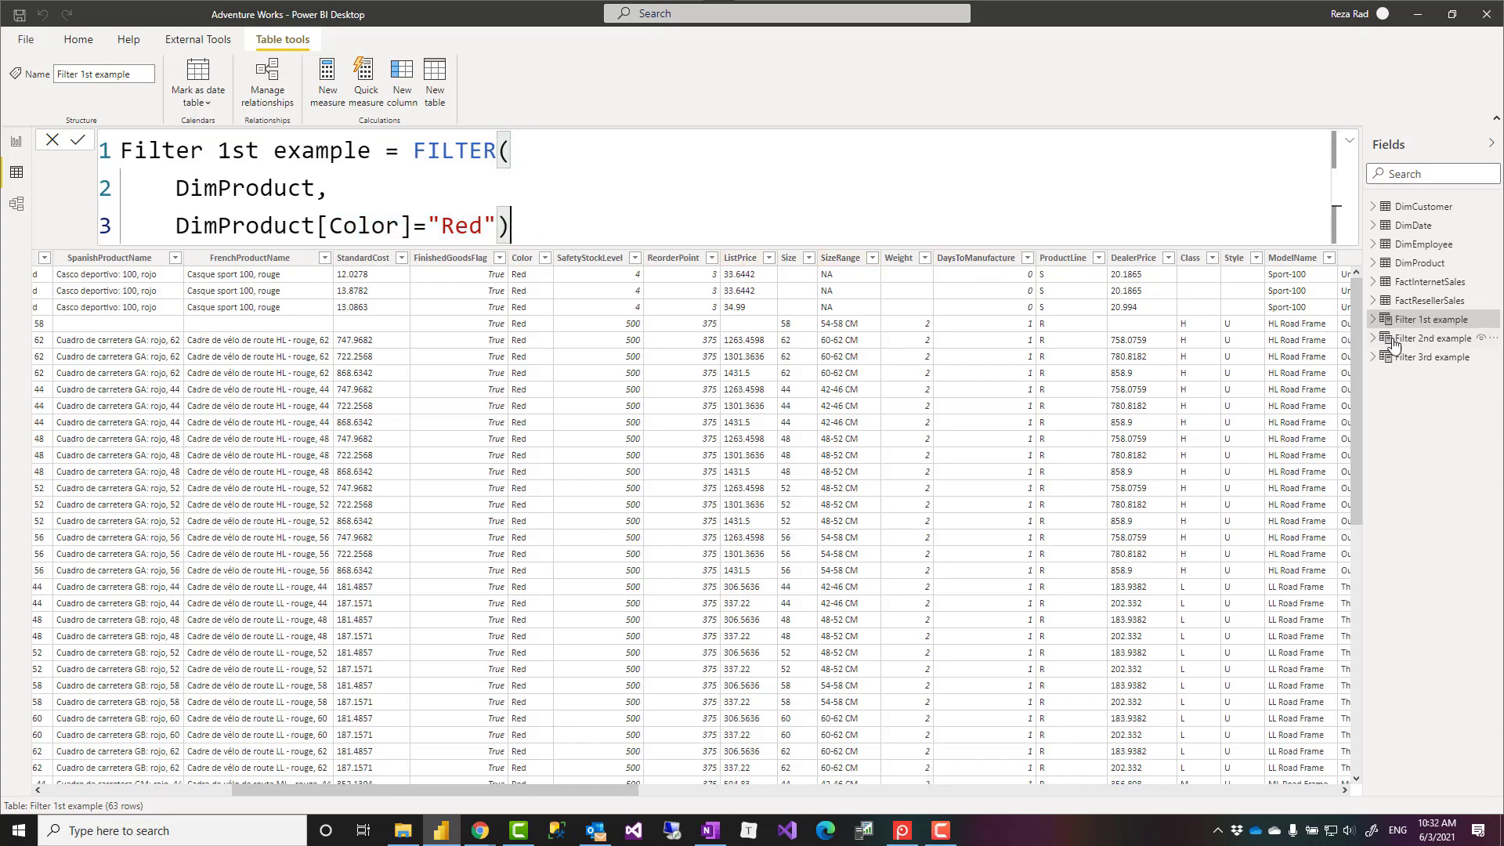
- Open Filter 2nd example and swap its && operator to || and back
{"action": "left_click", "coordinate": [1428, 337]}
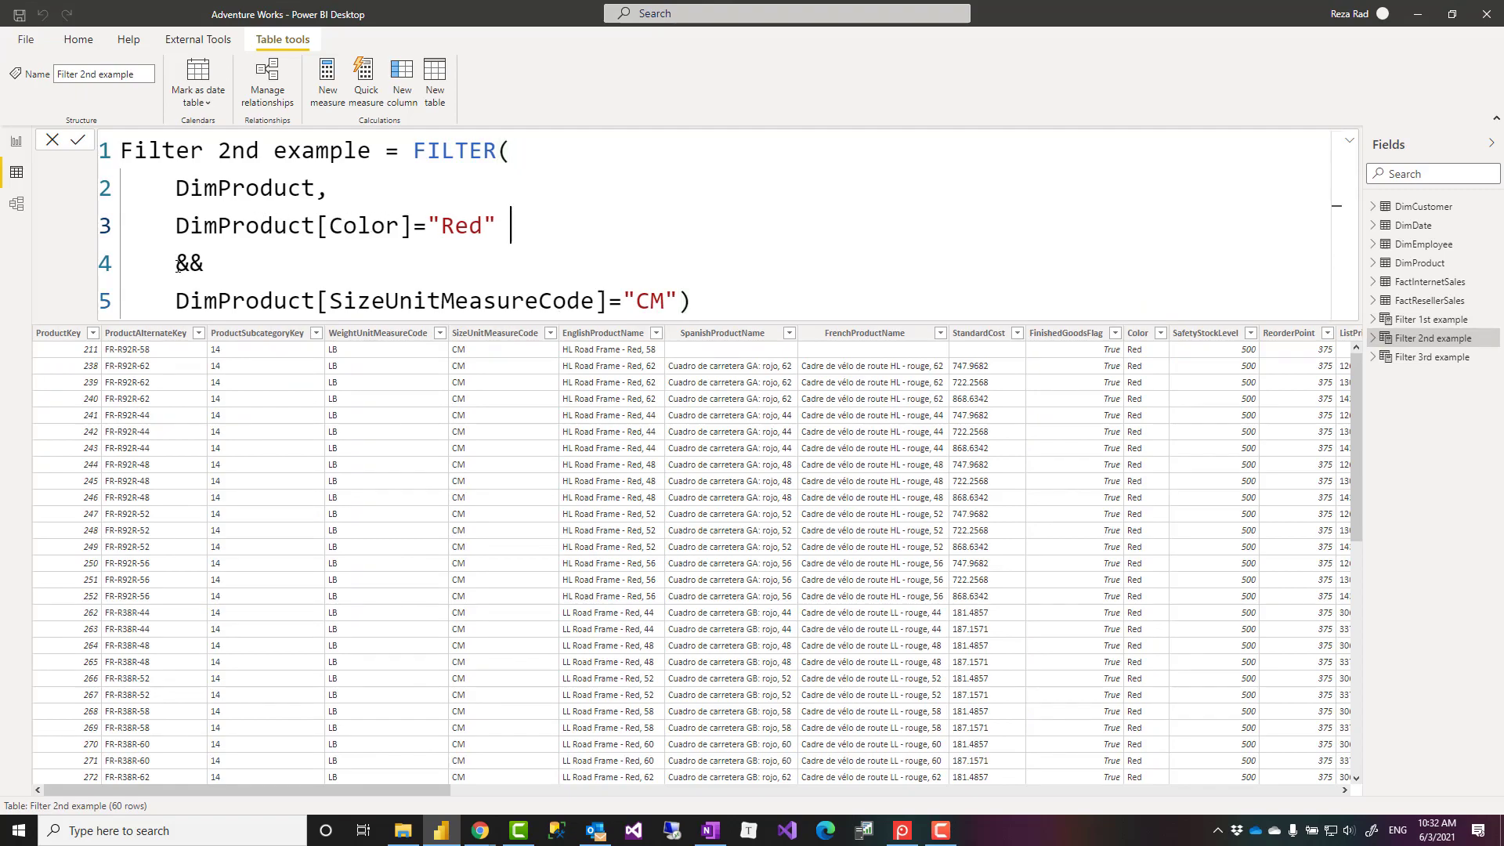
{"action": "double_click", "coordinate": [188, 264]}
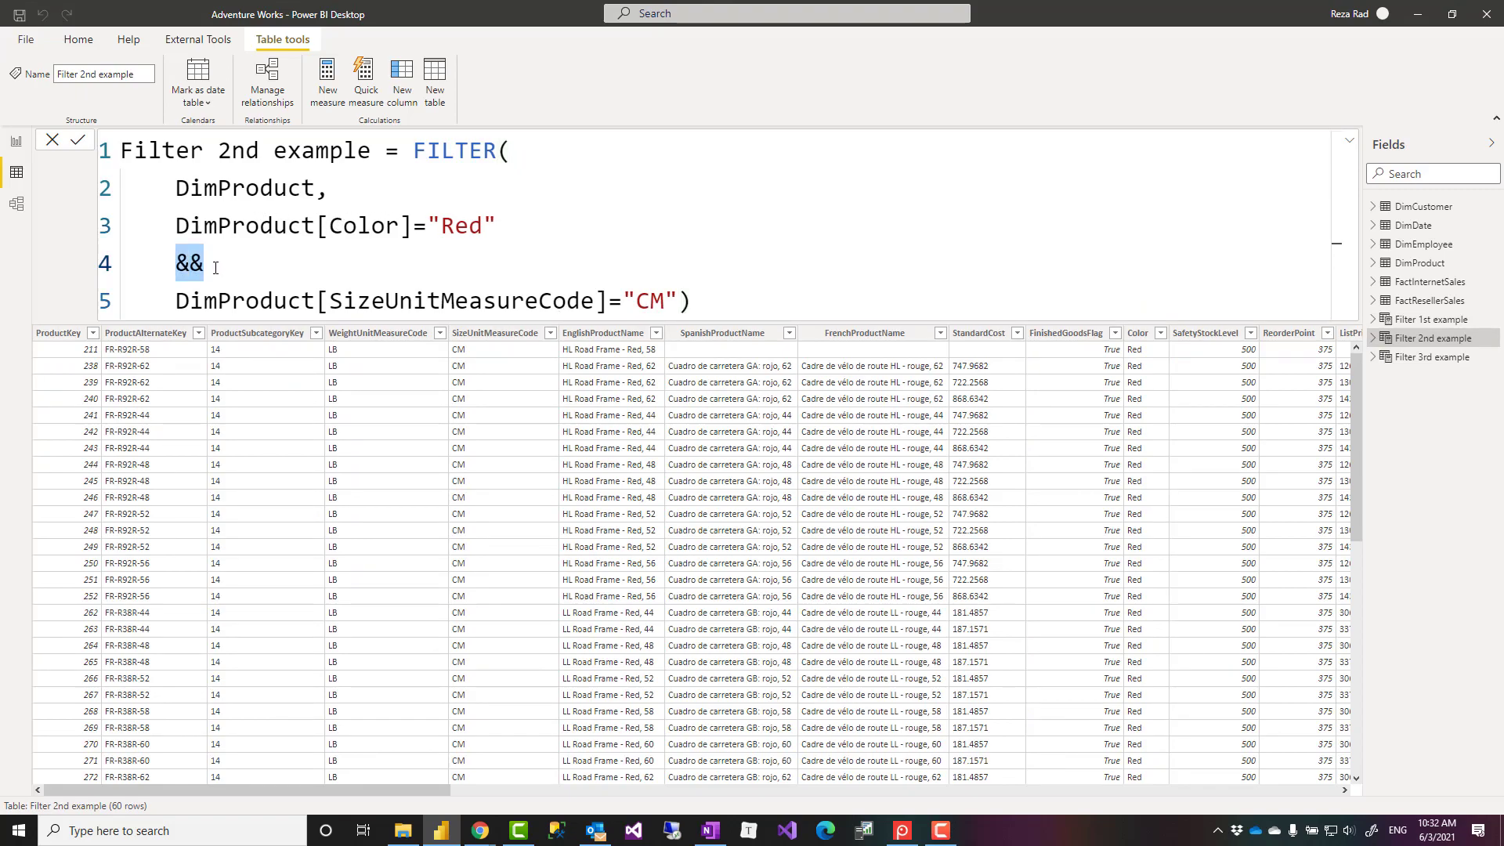
{"action": "type", "text": "||"}
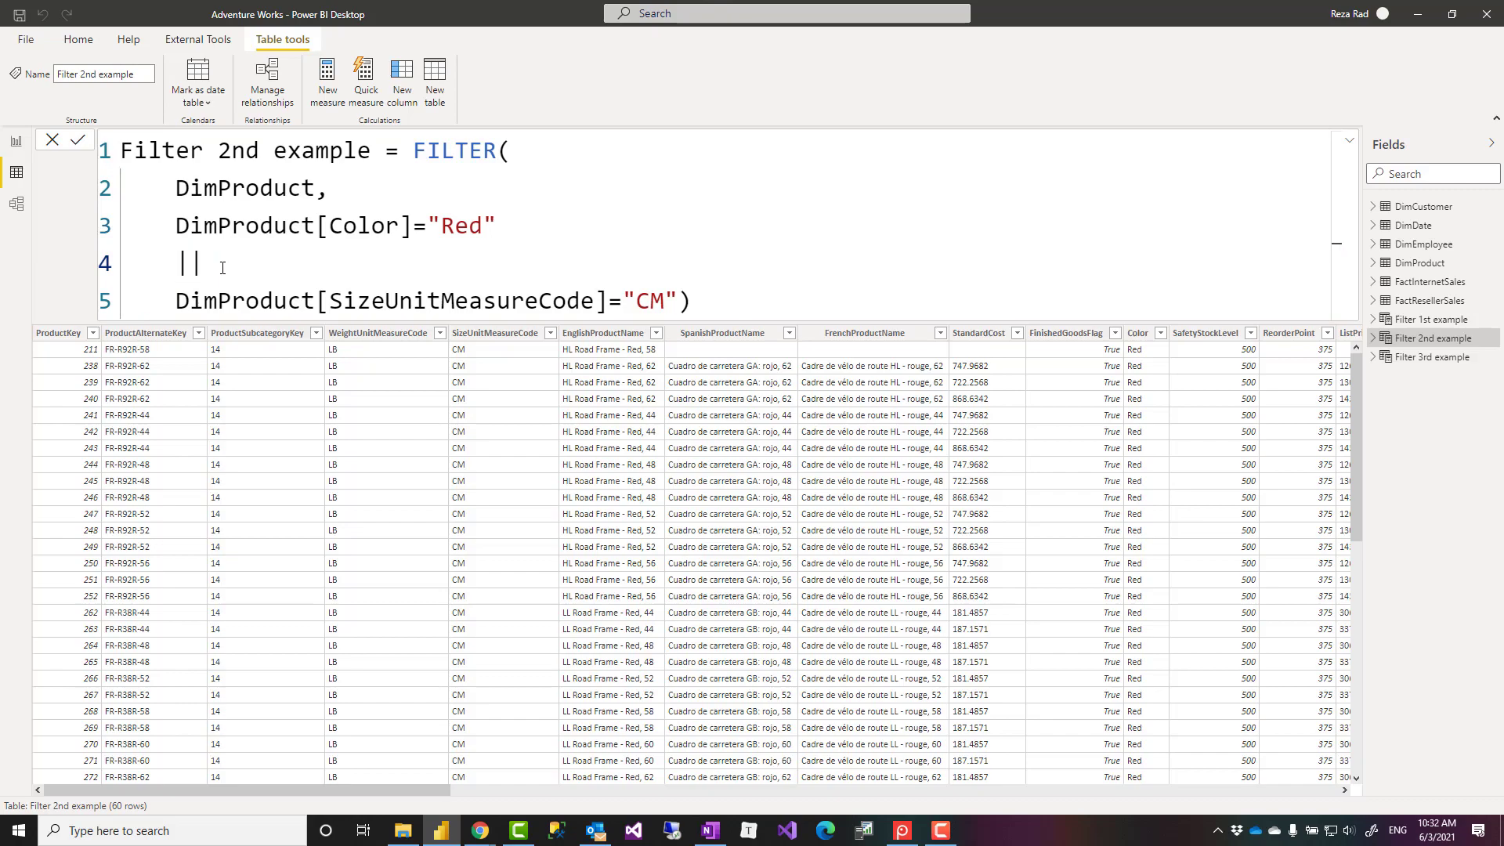
{"action": "key", "text": "Backspace"}
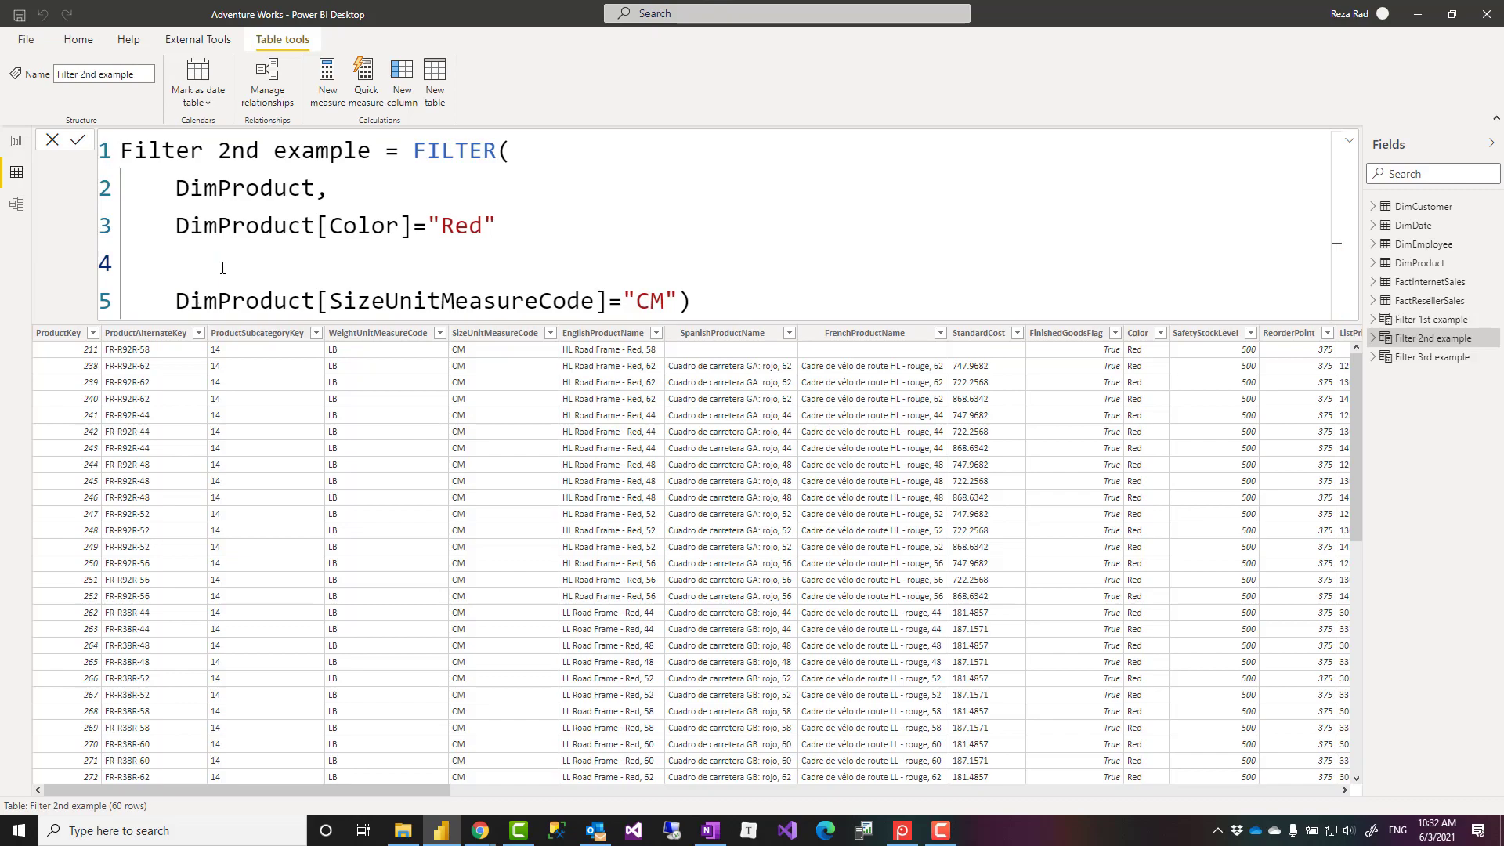
{"action": "type", "text": "&&"}
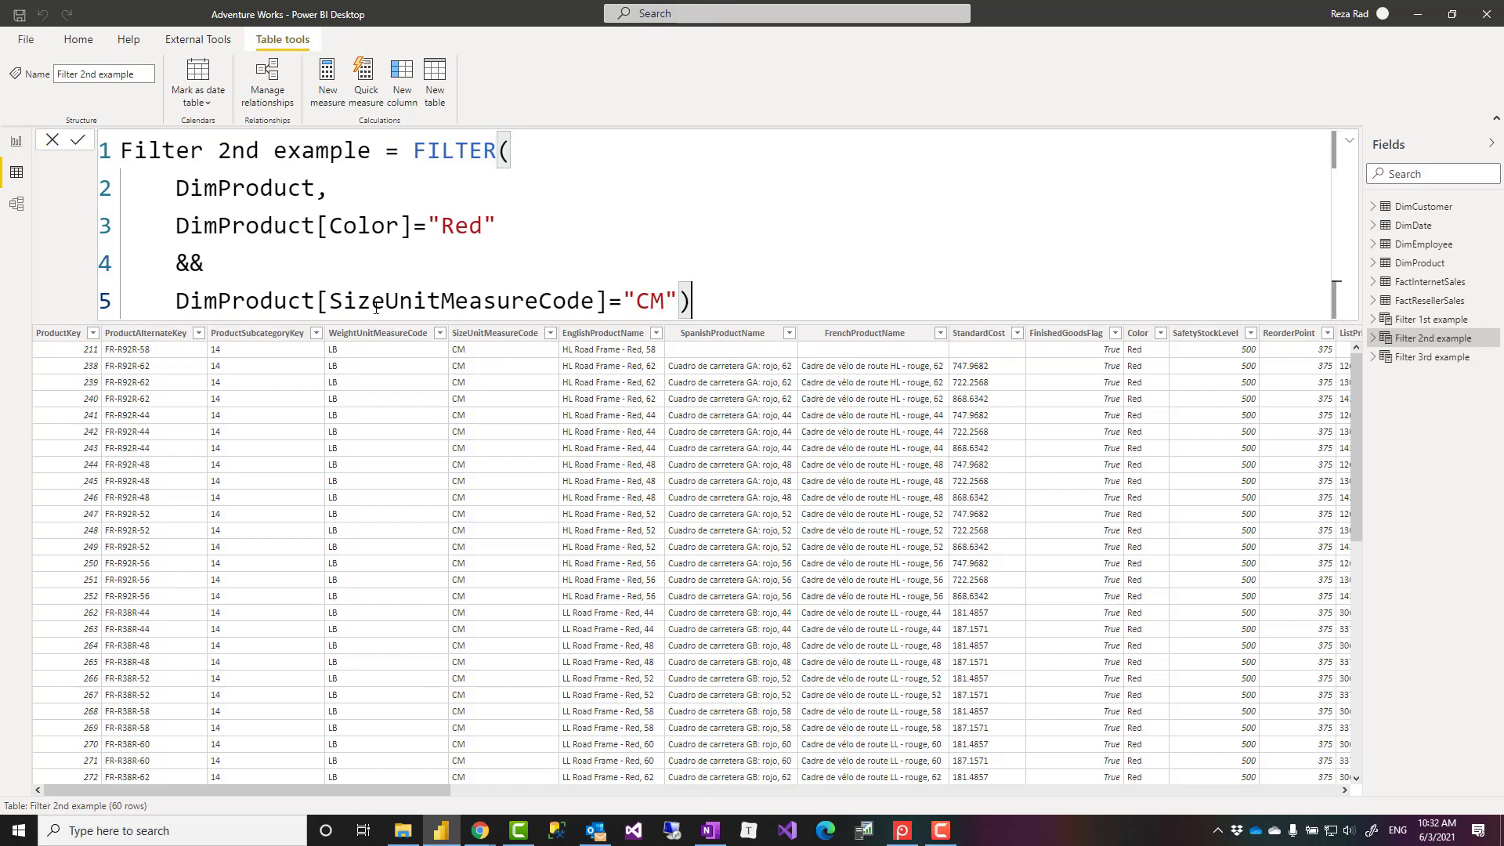
- Highlight the SizeUnitMeasureCode reference and scroll through the 60 red CM rows
{"action": "double_click", "coordinate": [189, 264]}
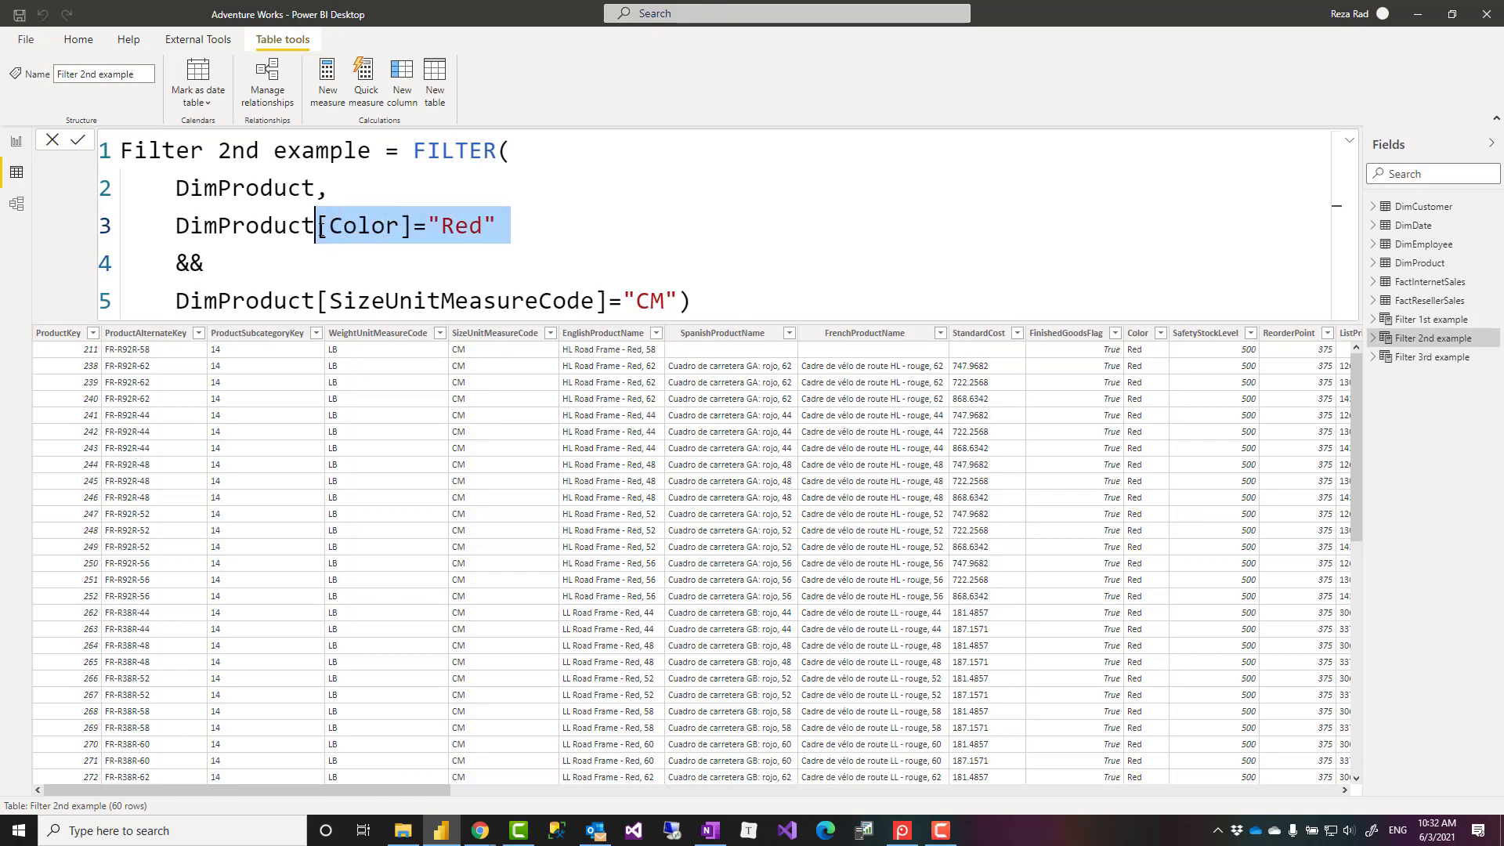
{"action": "left_click", "coordinate": [277, 300]}
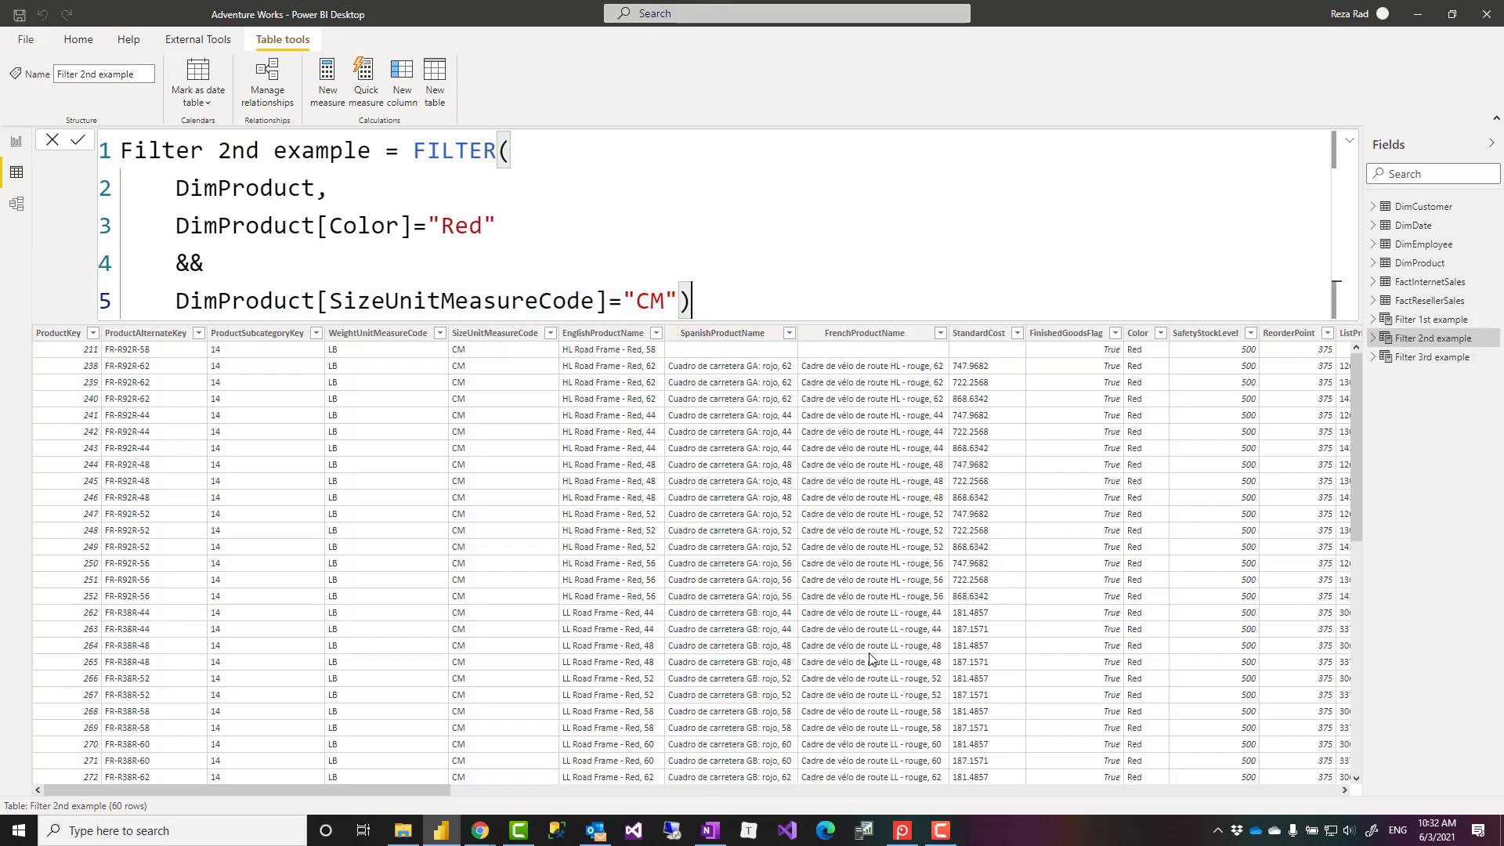
{"action": "scroll", "scroll_direction": "right", "scroll_amount": 3}
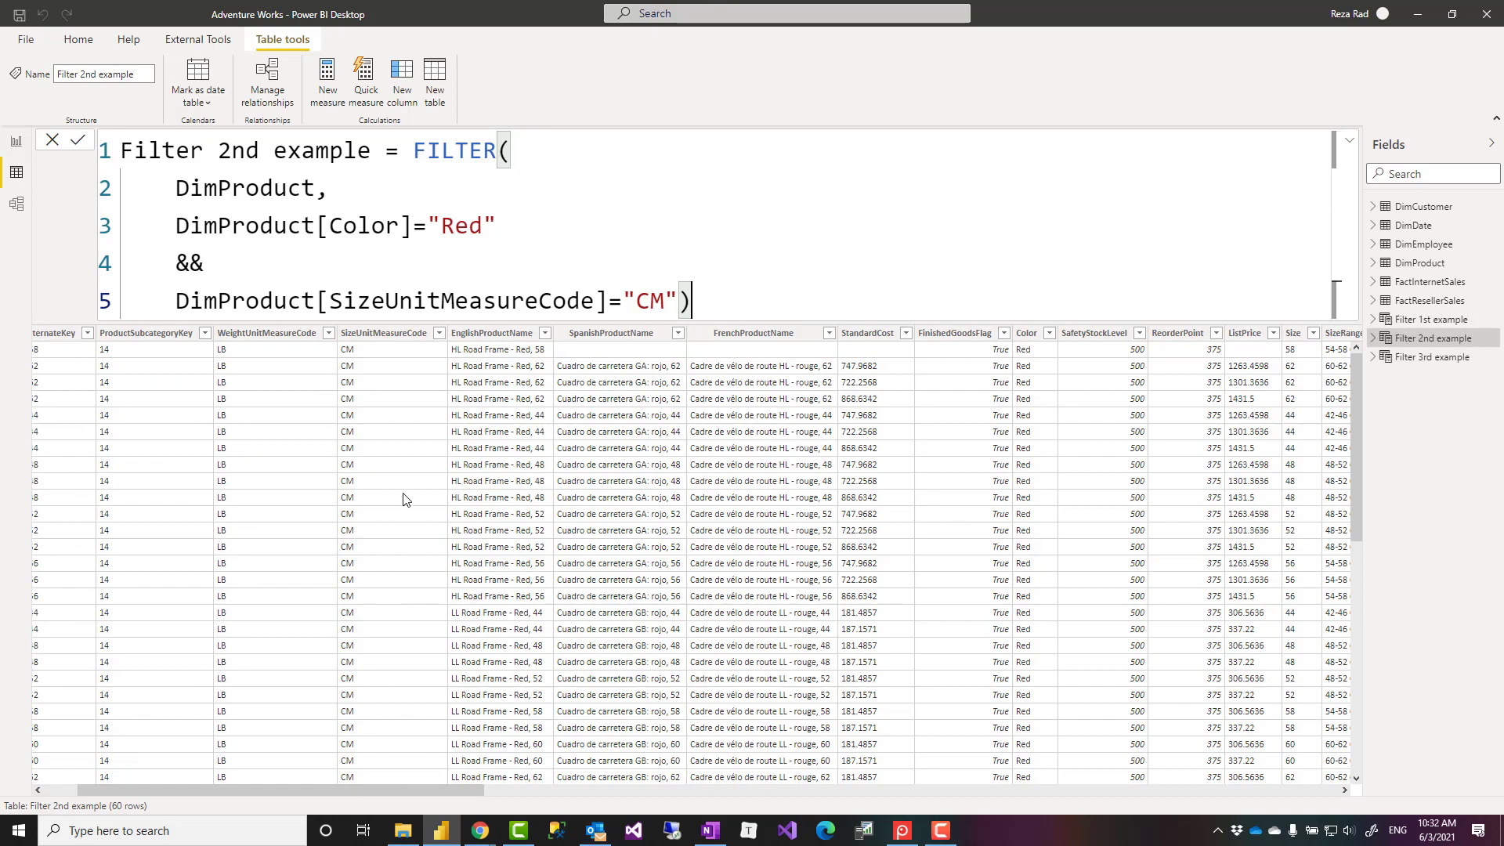
{"action": "mouse_move", "coordinate": [1035, 484]}
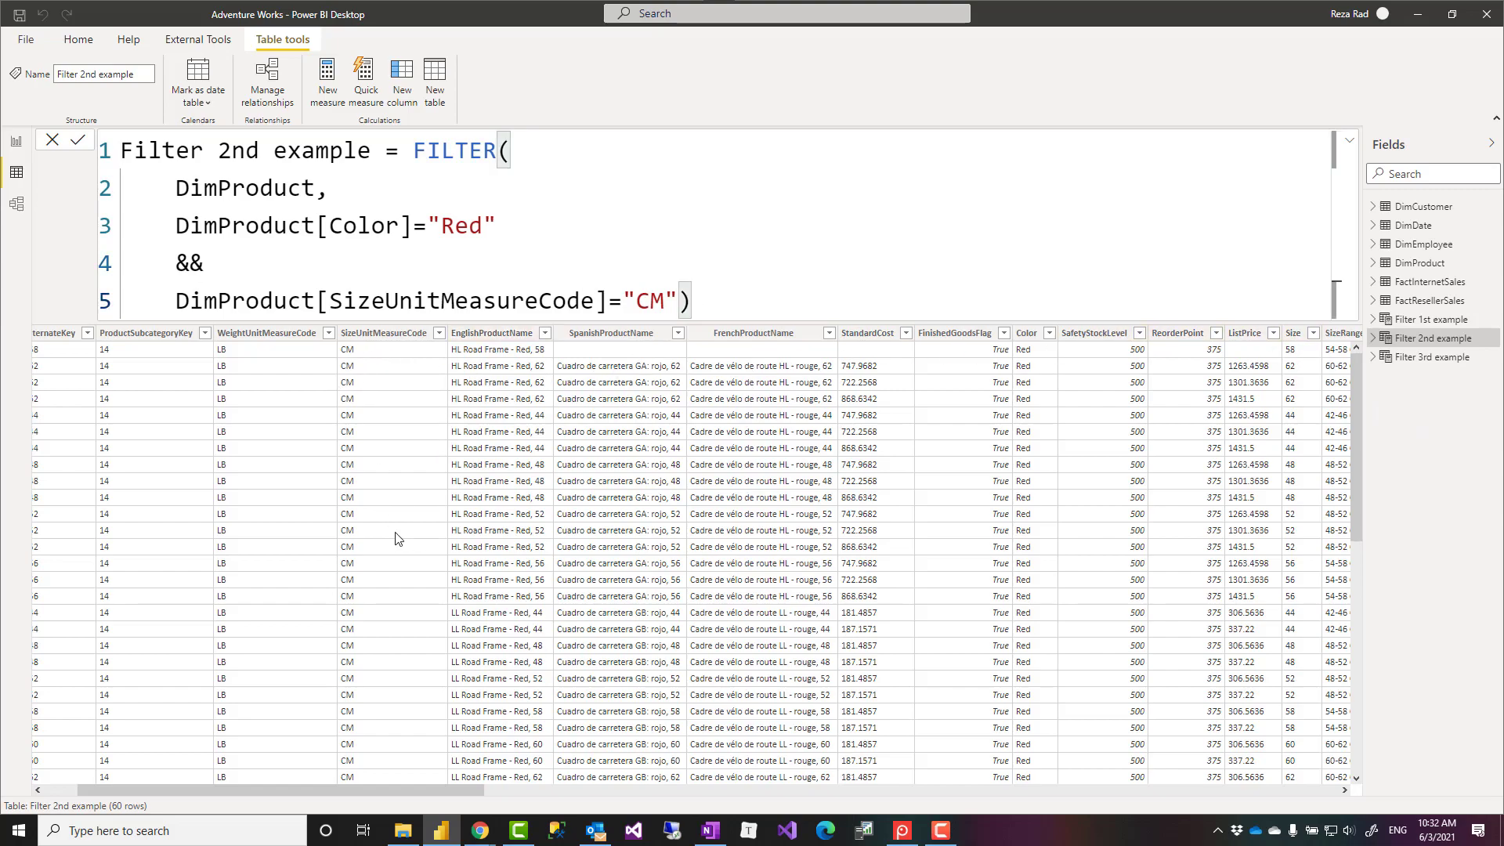
{"action": "mouse_move", "coordinate": [593, 614]}
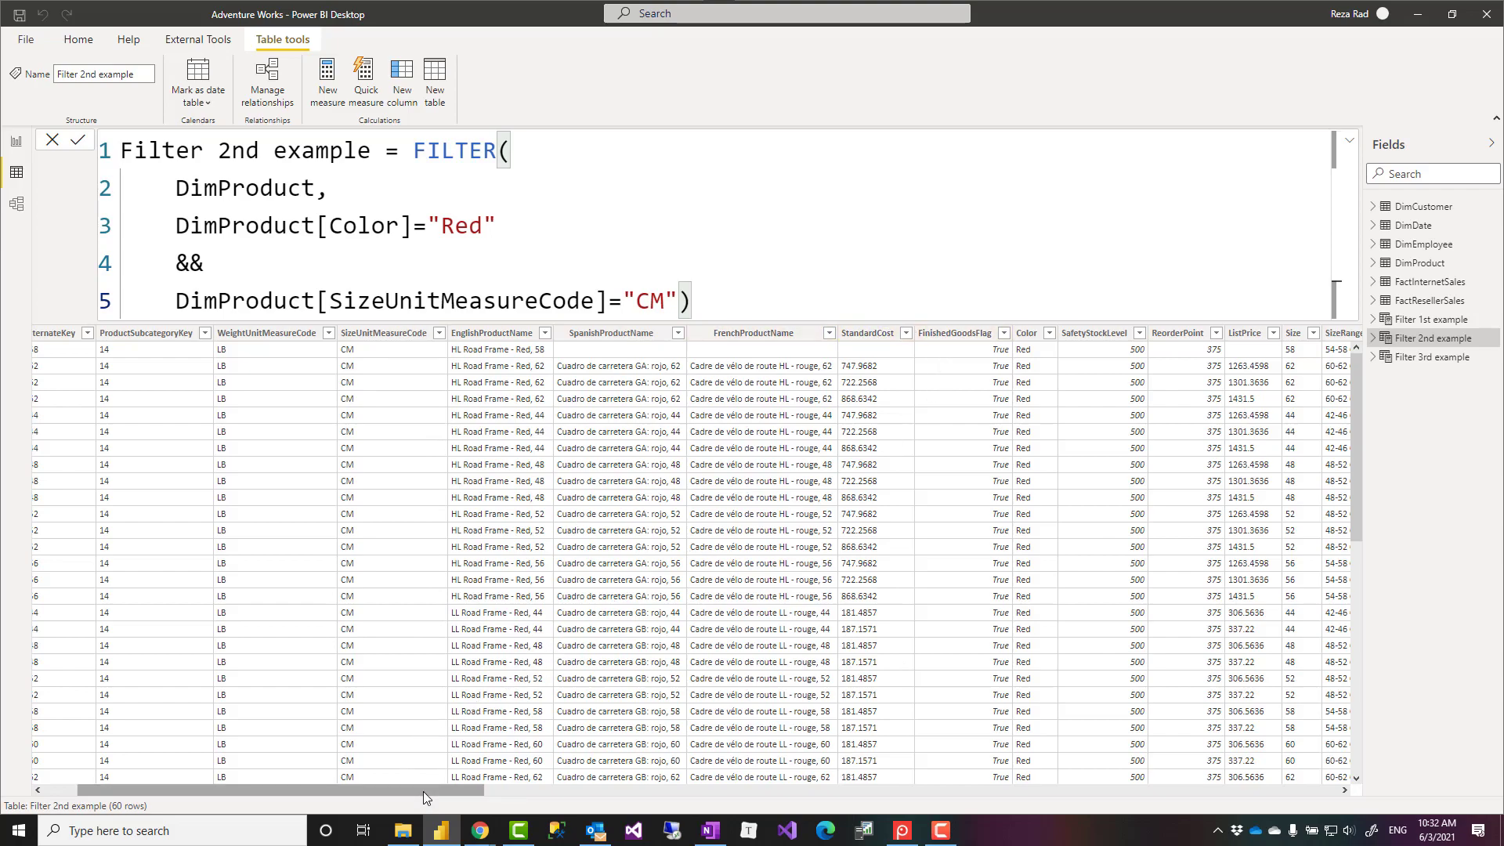
{"action": "scroll", "scroll_direction": "left", "scroll_amount": 3}
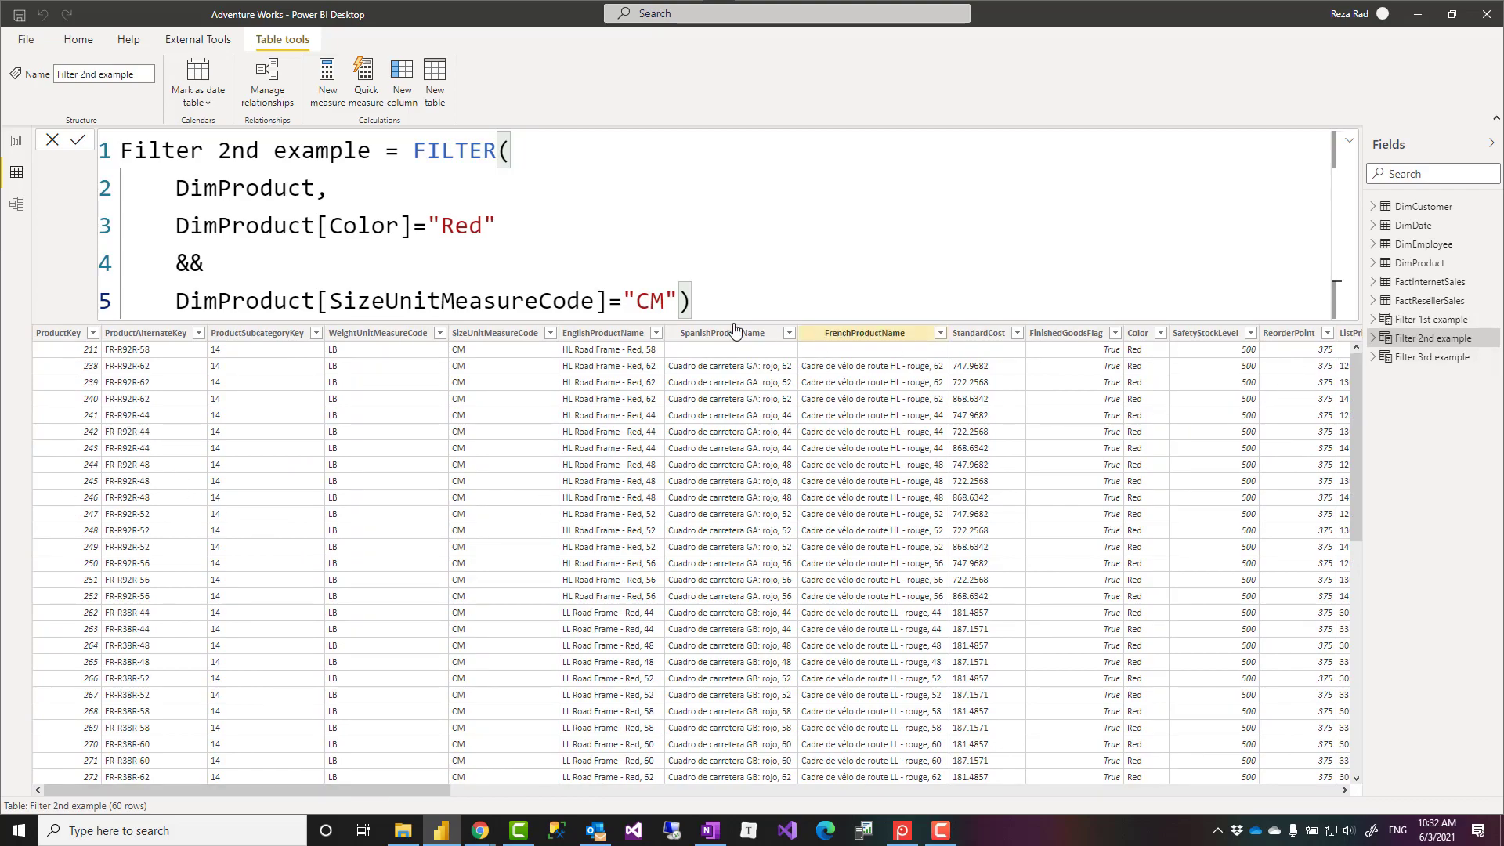
{"action": "mouse_move", "coordinate": [1430, 356]}
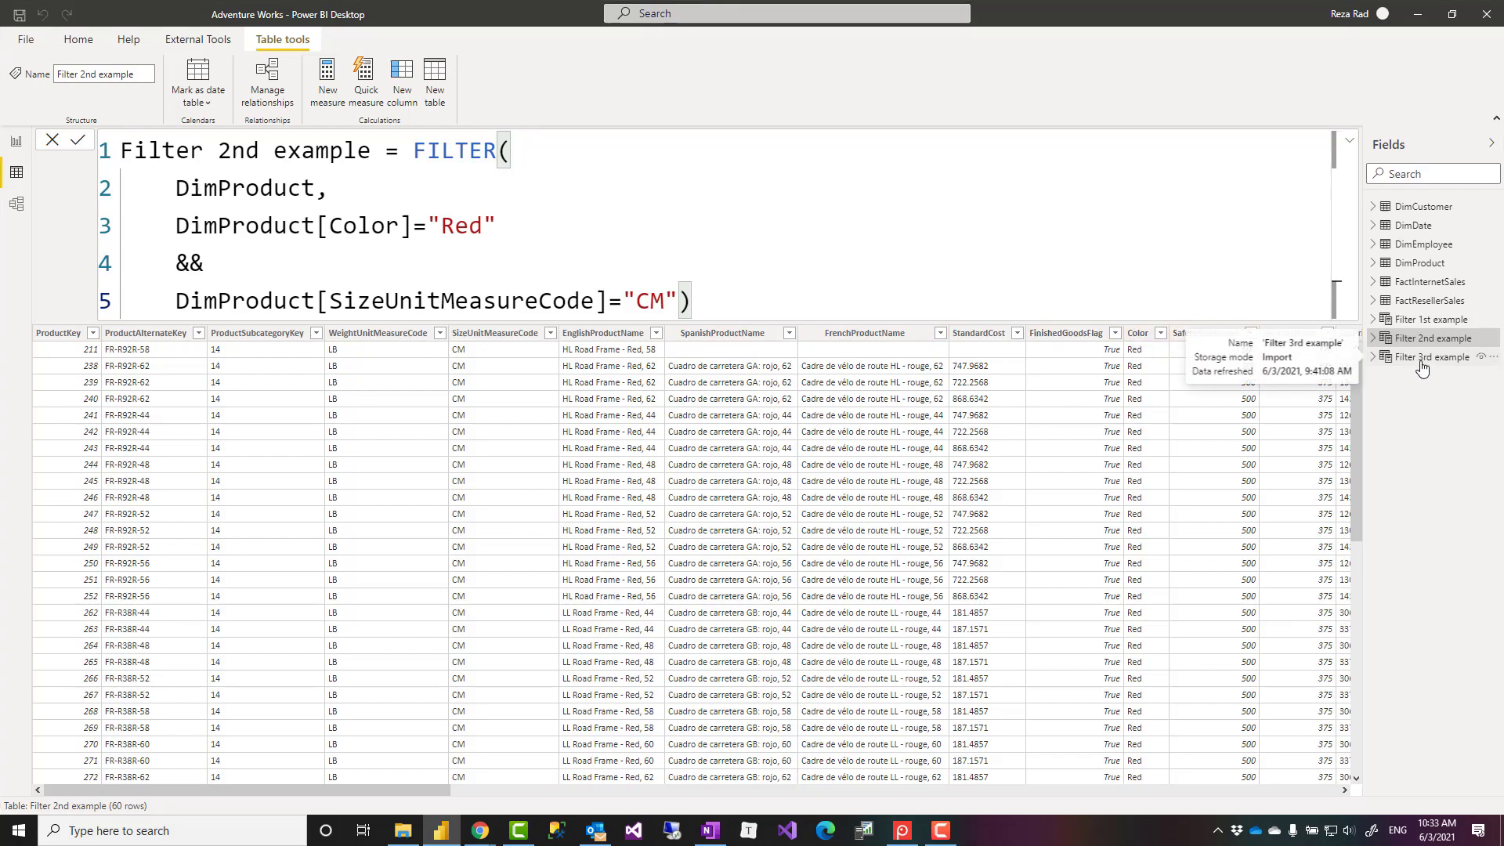
- Walk through Filter 3rd example's FILTER and SELECTCOLUMNS formula and its 60 product names
{"action": "left_click", "coordinate": [1434, 358]}
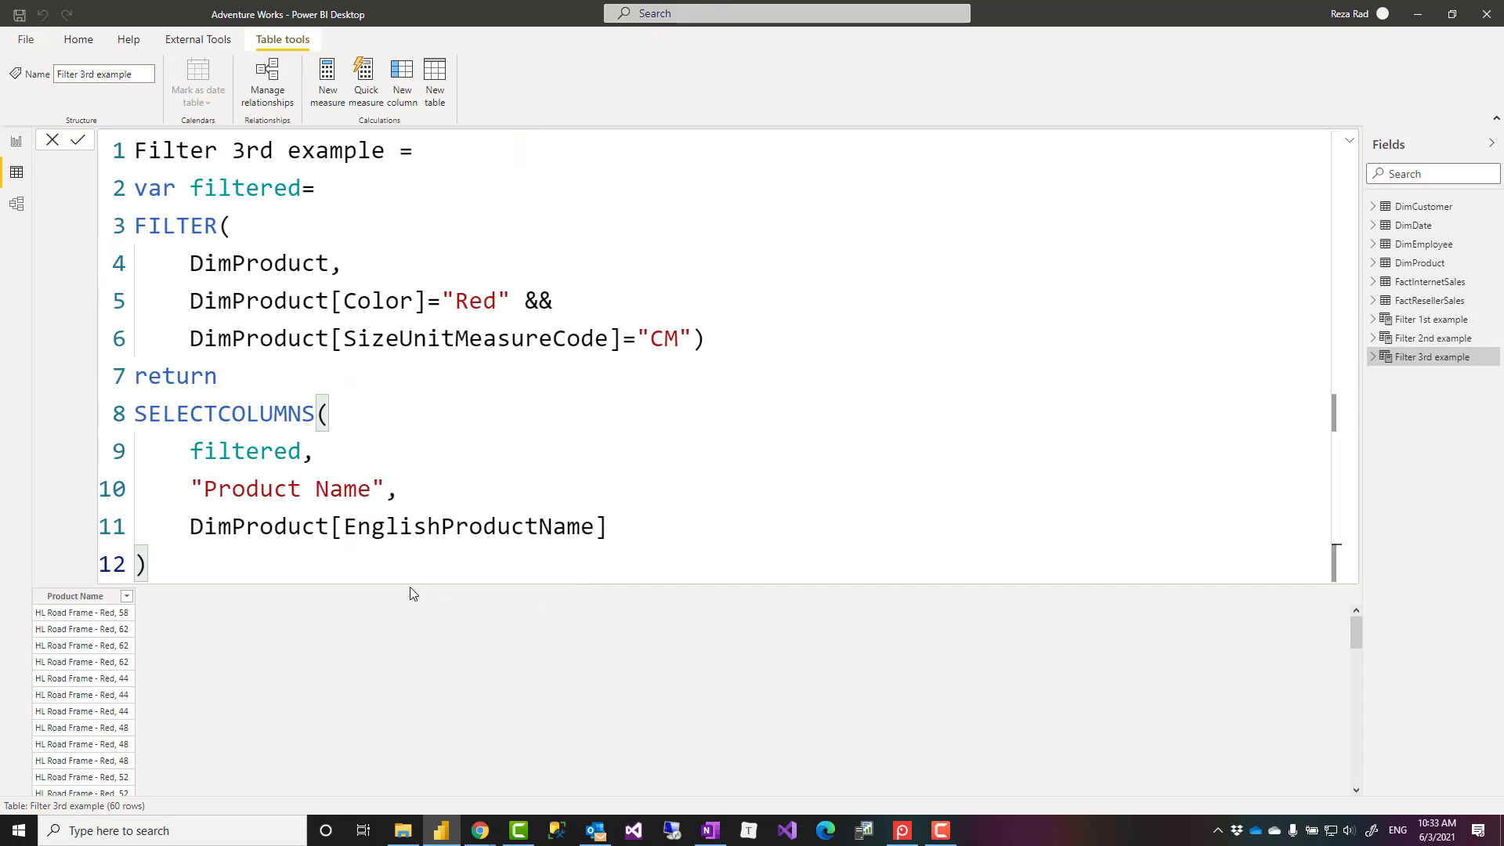
{"action": "left_click", "coordinate": [219, 414]}
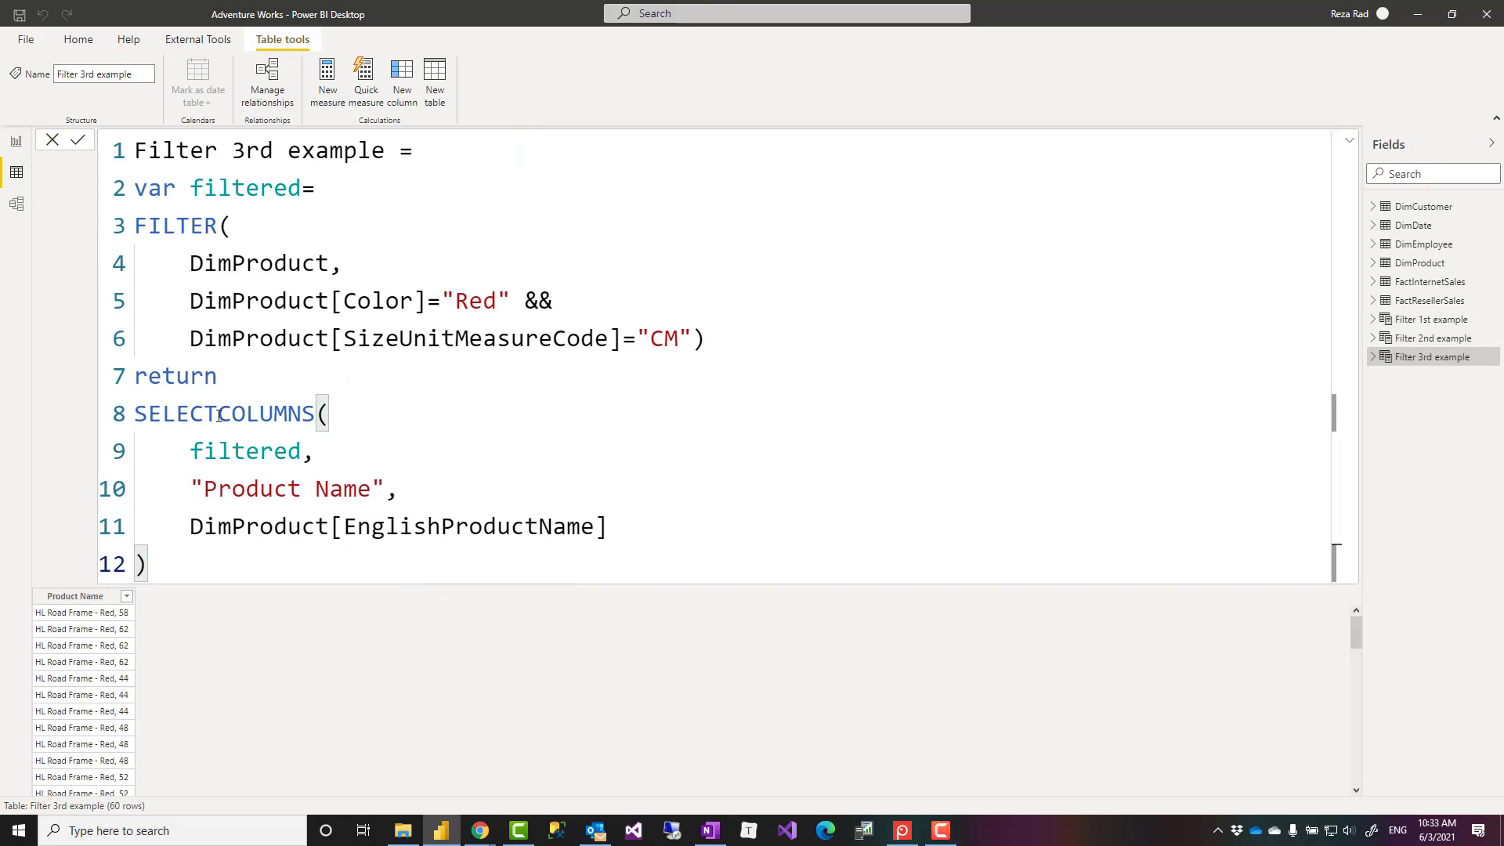
{"action": "double_click", "coordinate": [223, 414]}
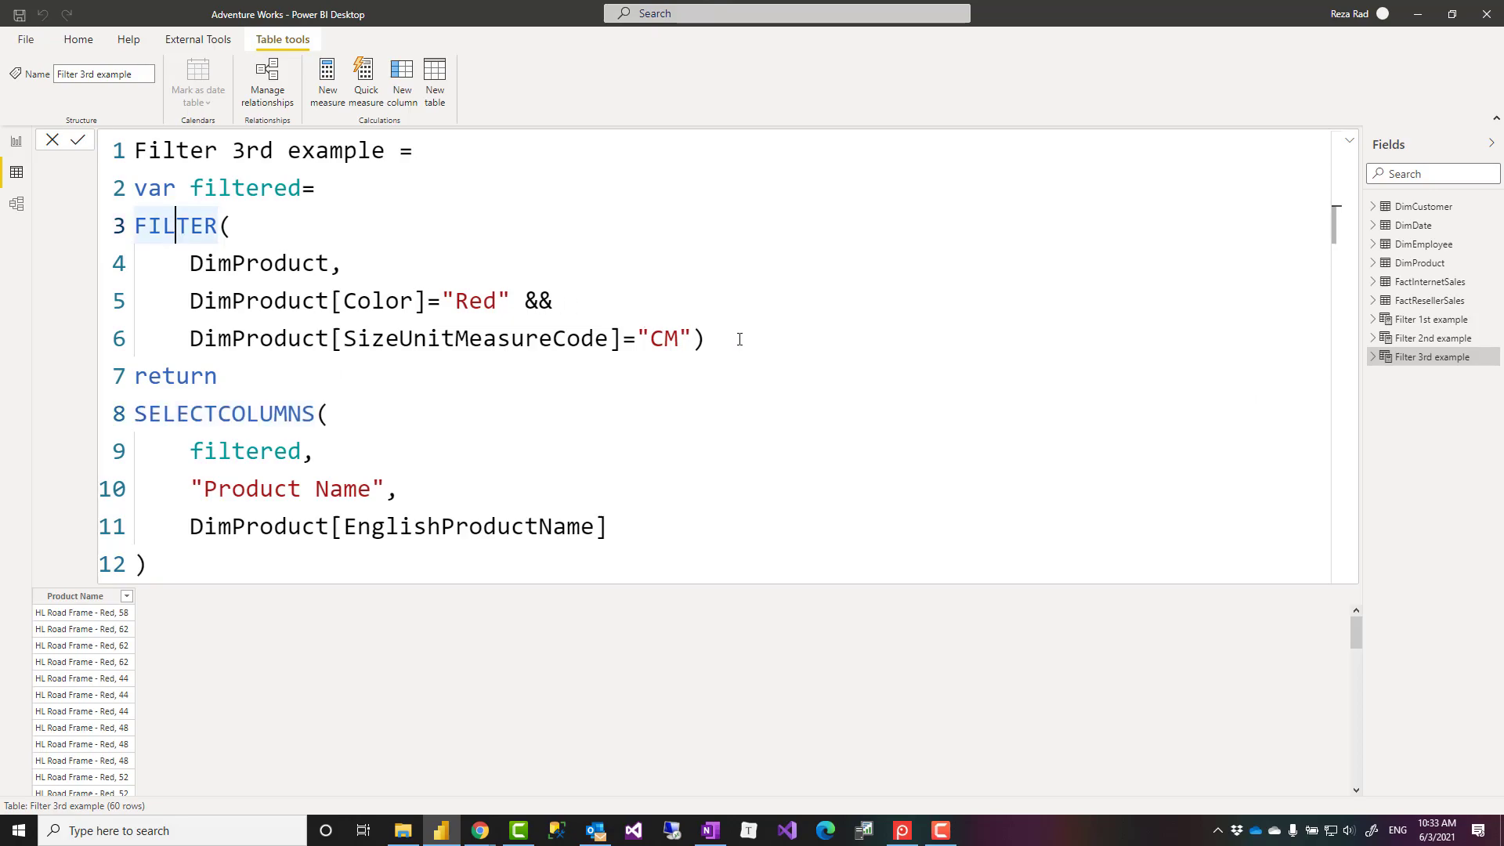
{"action": "left_click_drag", "start_coordinate": [135, 226], "coordinate": [706, 337]}
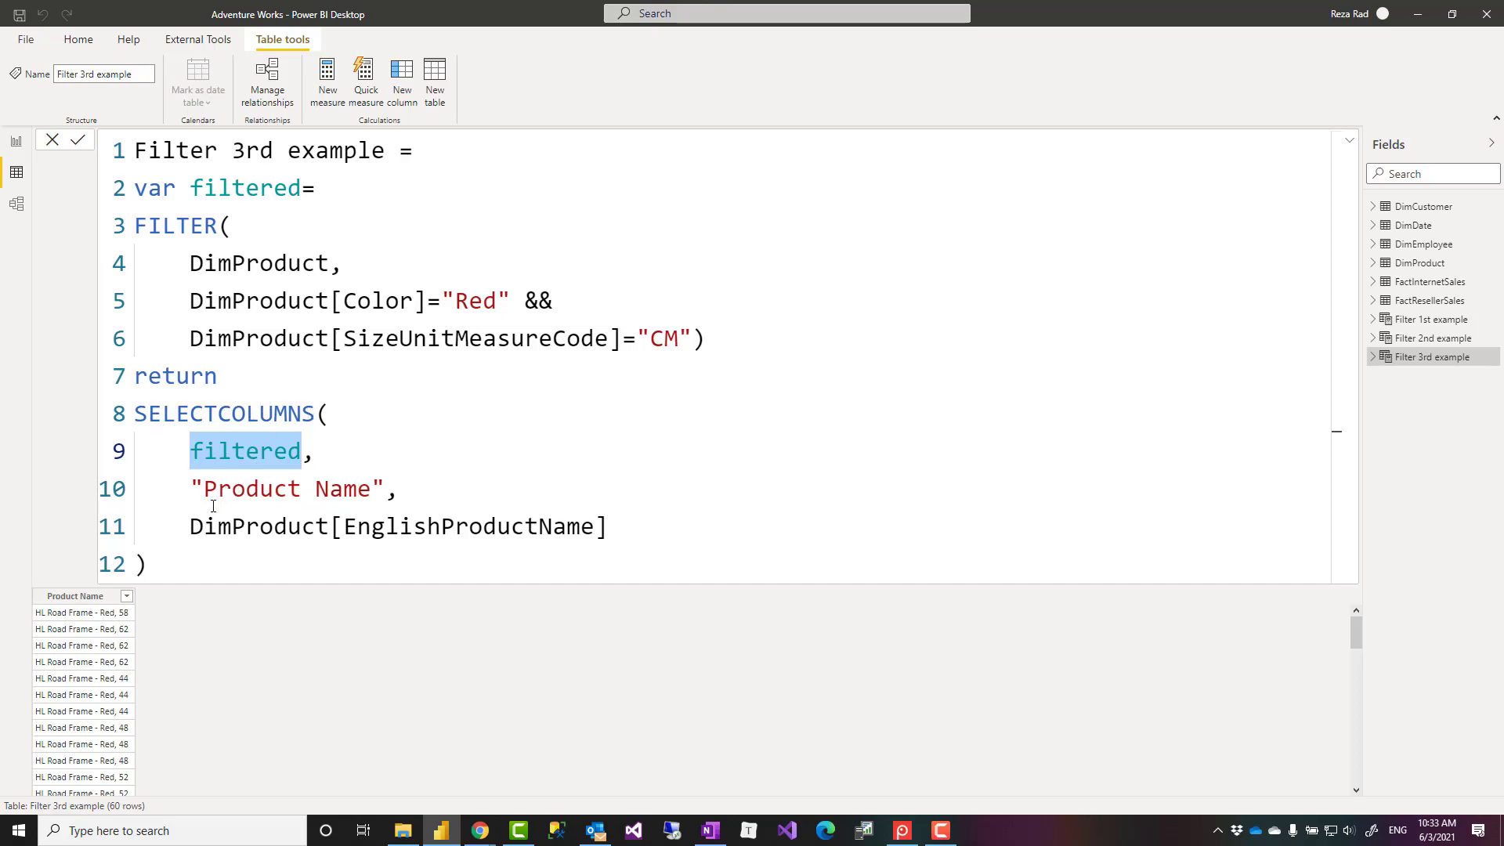
{"action": "mouse_move", "coordinate": [221, 514]}
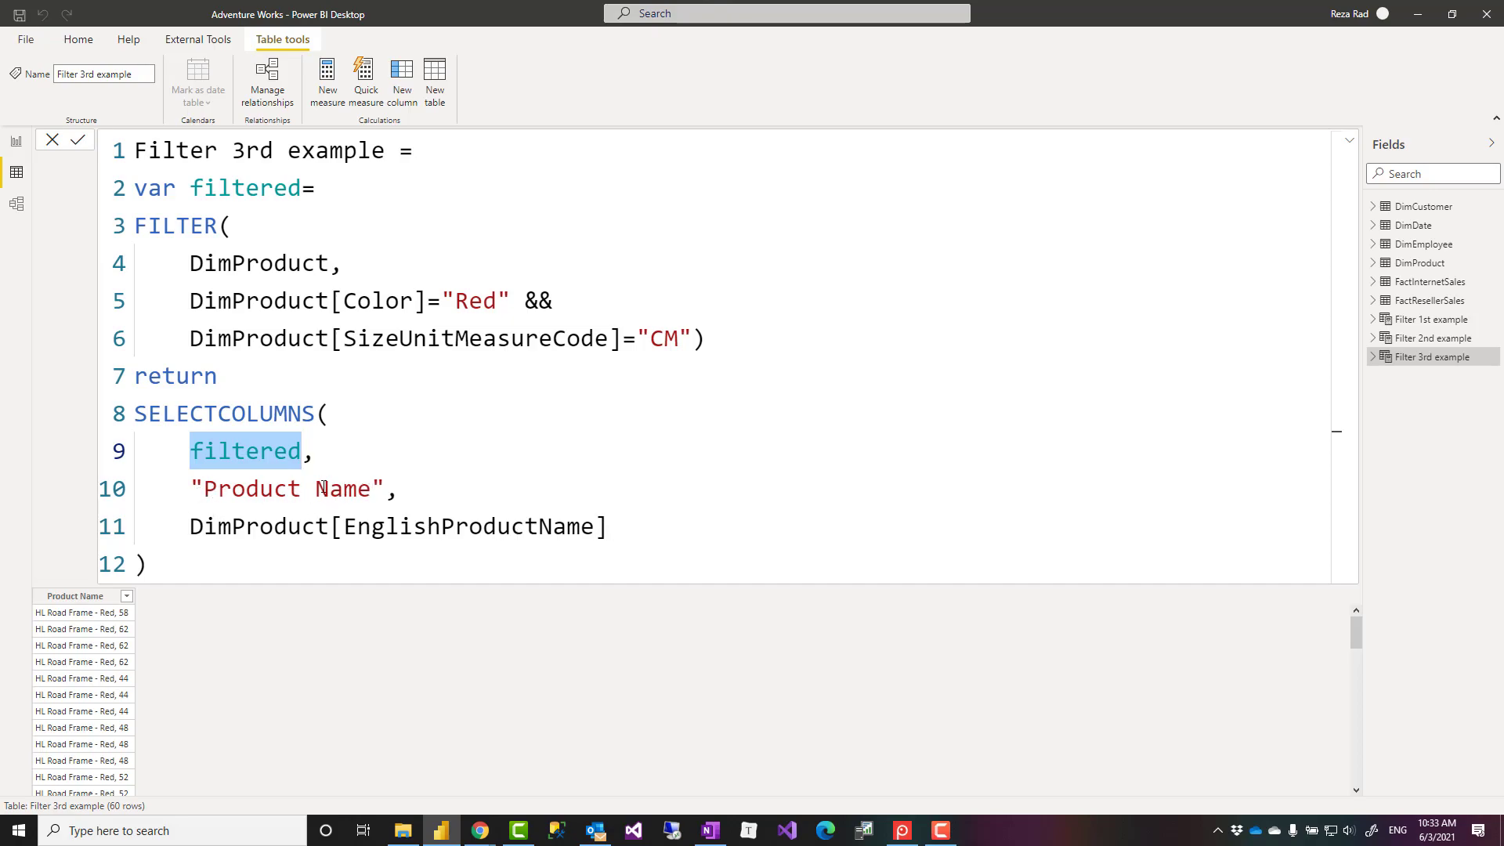
{"action": "scroll", "scroll_direction": "down", "scroll_amount": 3}
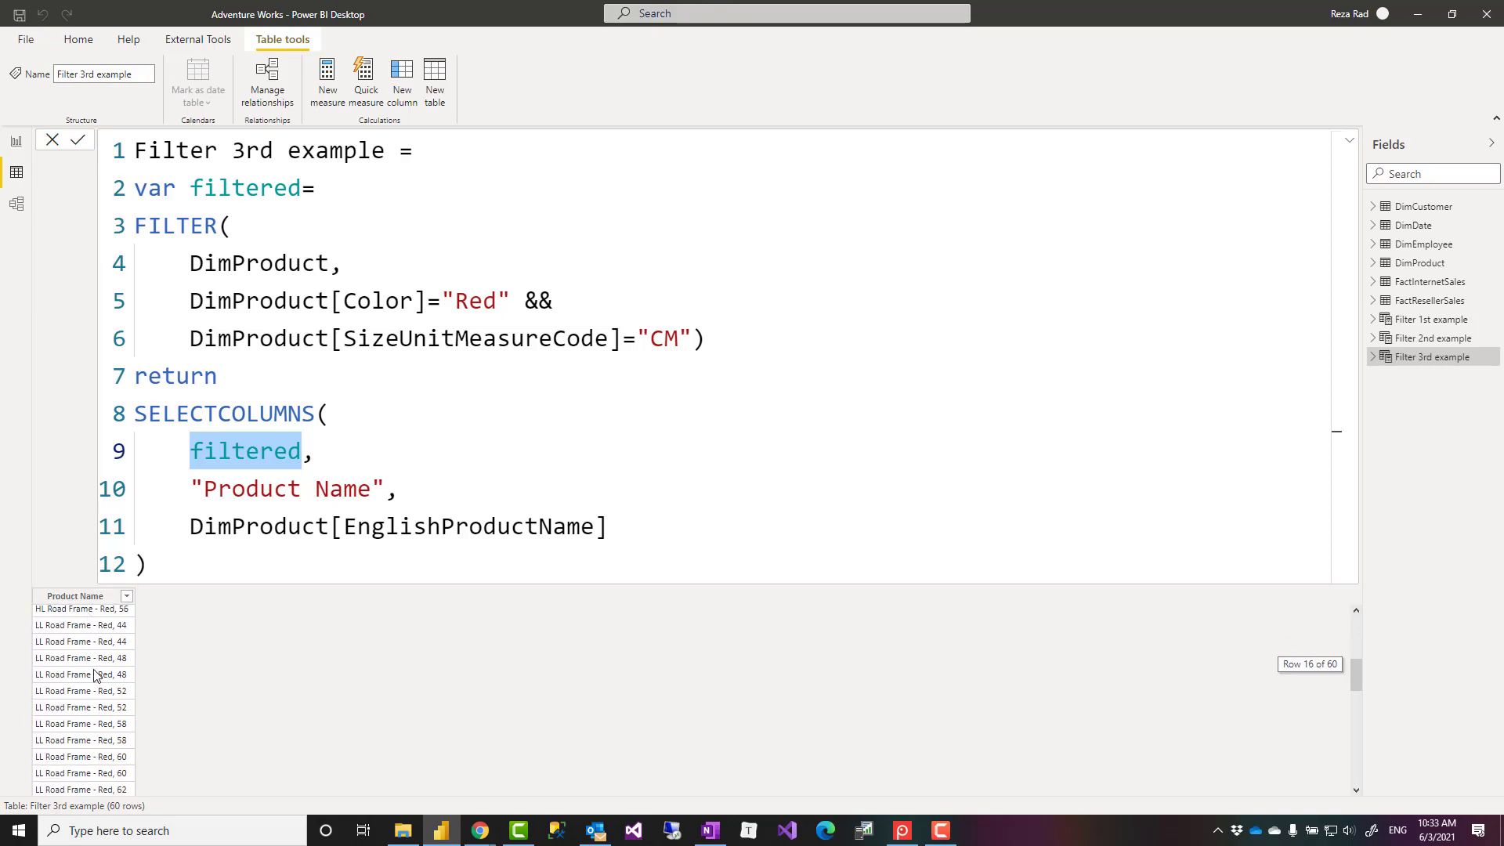
{"action": "scroll", "scroll_direction": "down", "scroll_amount": 3}
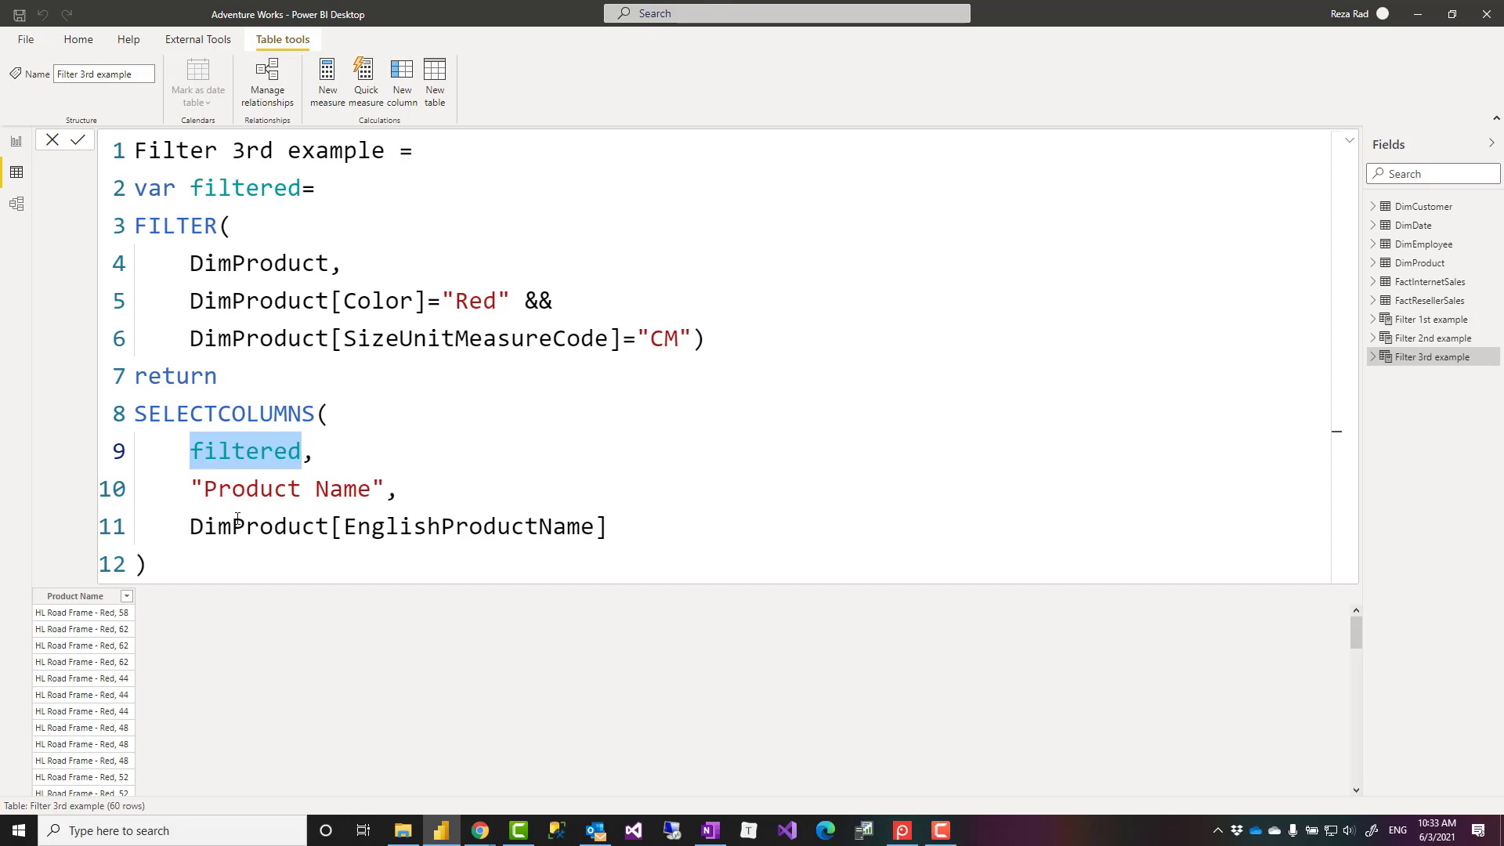
{"action": "mouse_move", "coordinate": [700, 372]}
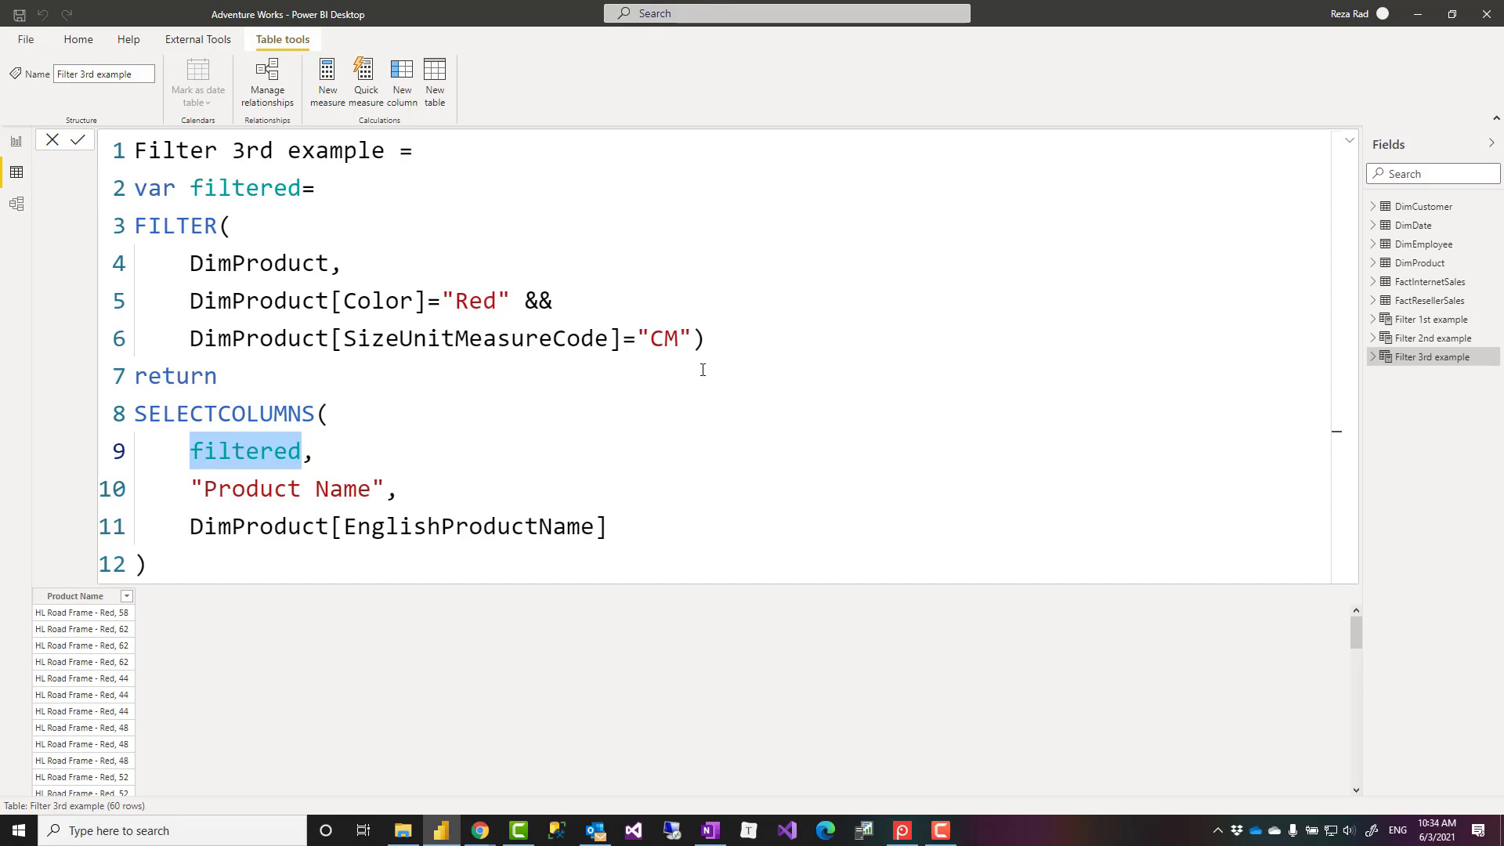
{"action": "mouse_move", "coordinate": [579, 277]}
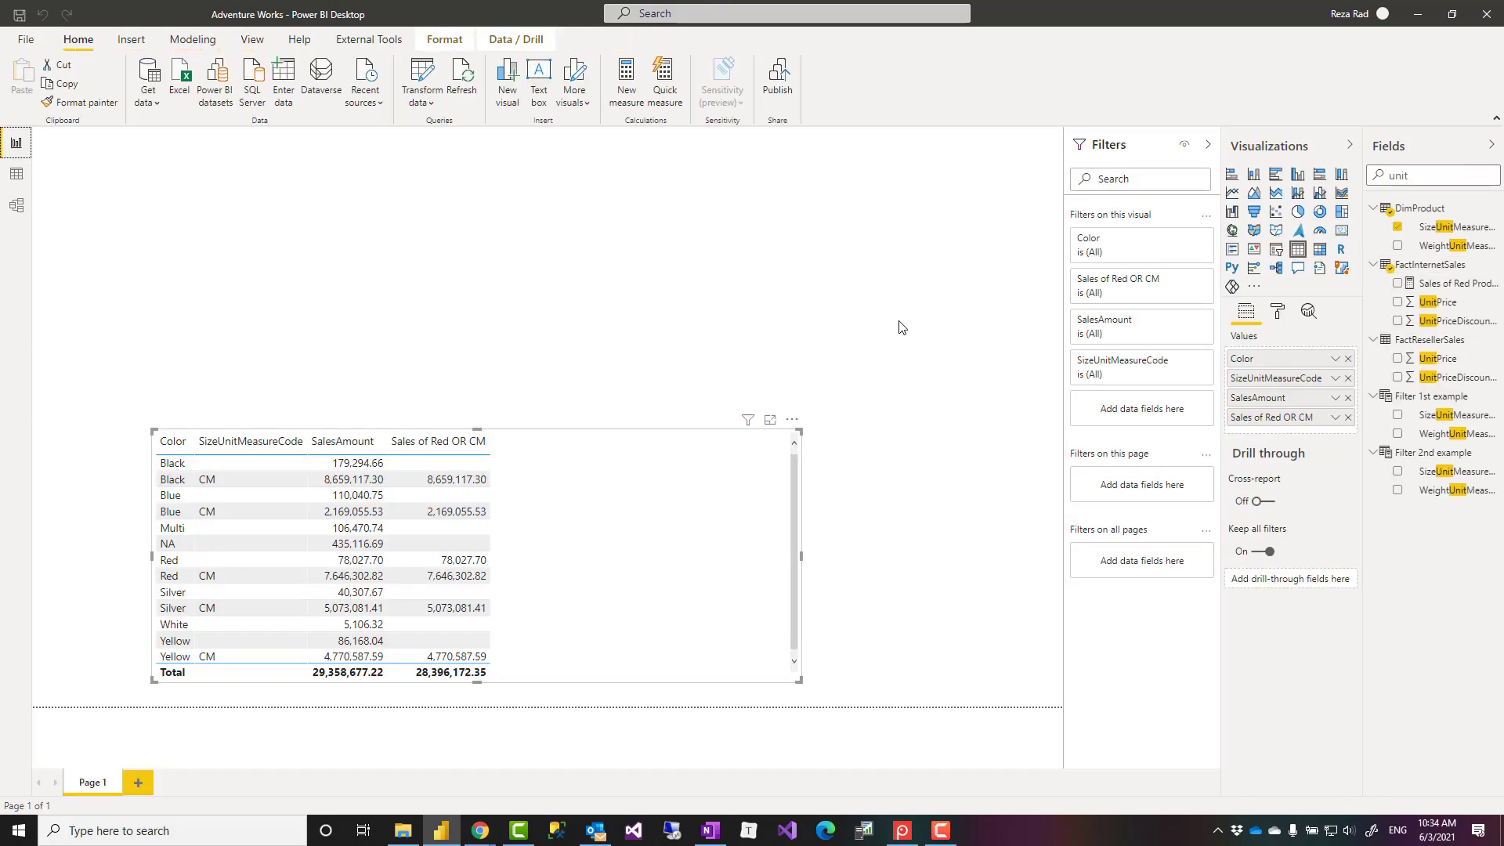
{"action": "mouse_move", "coordinate": [593, 275]}
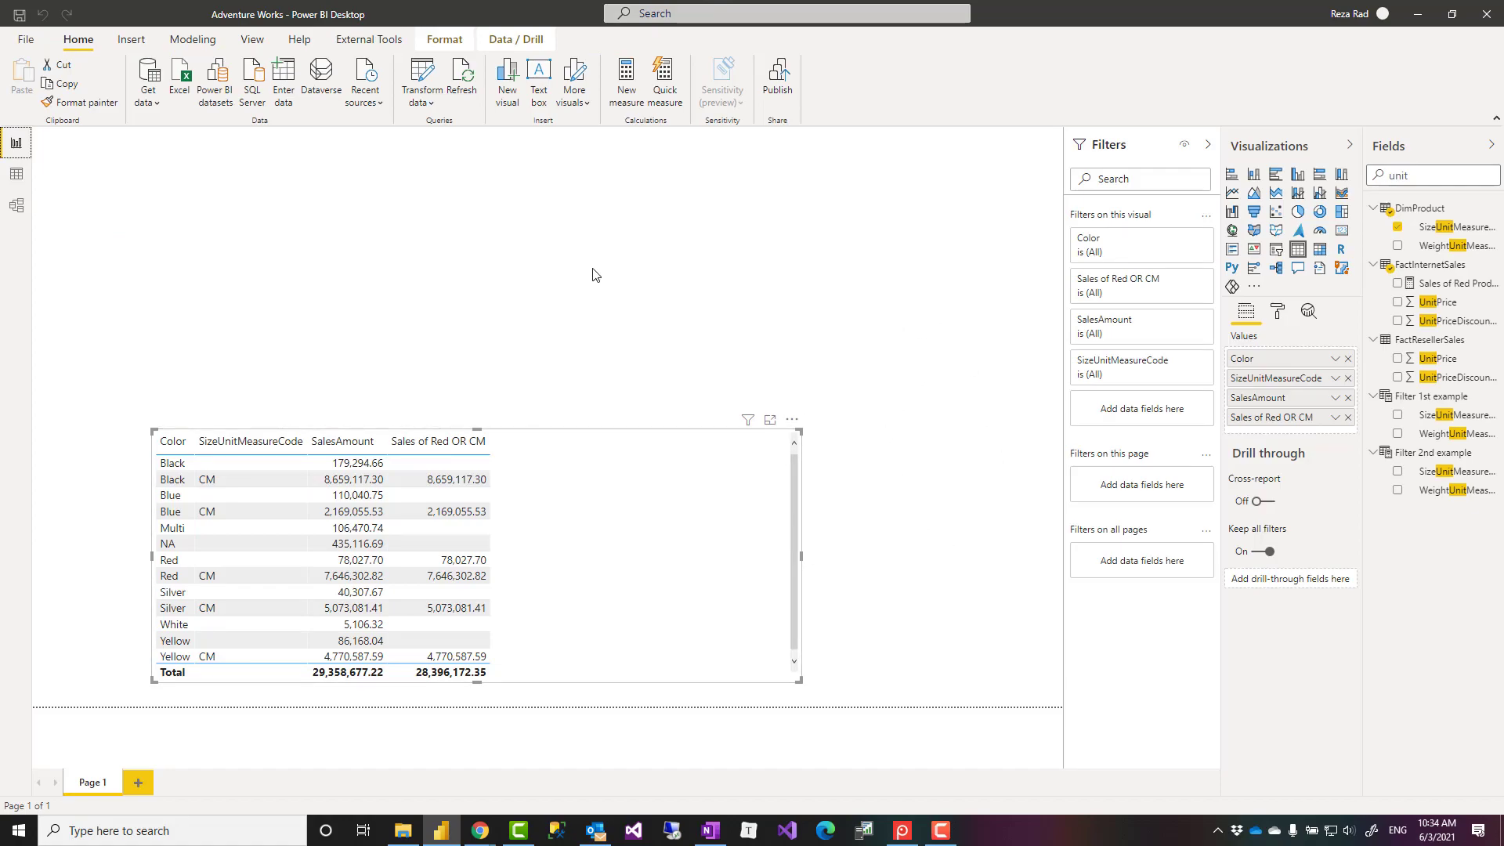
{"action": "mouse_move", "coordinate": [944, 414]}
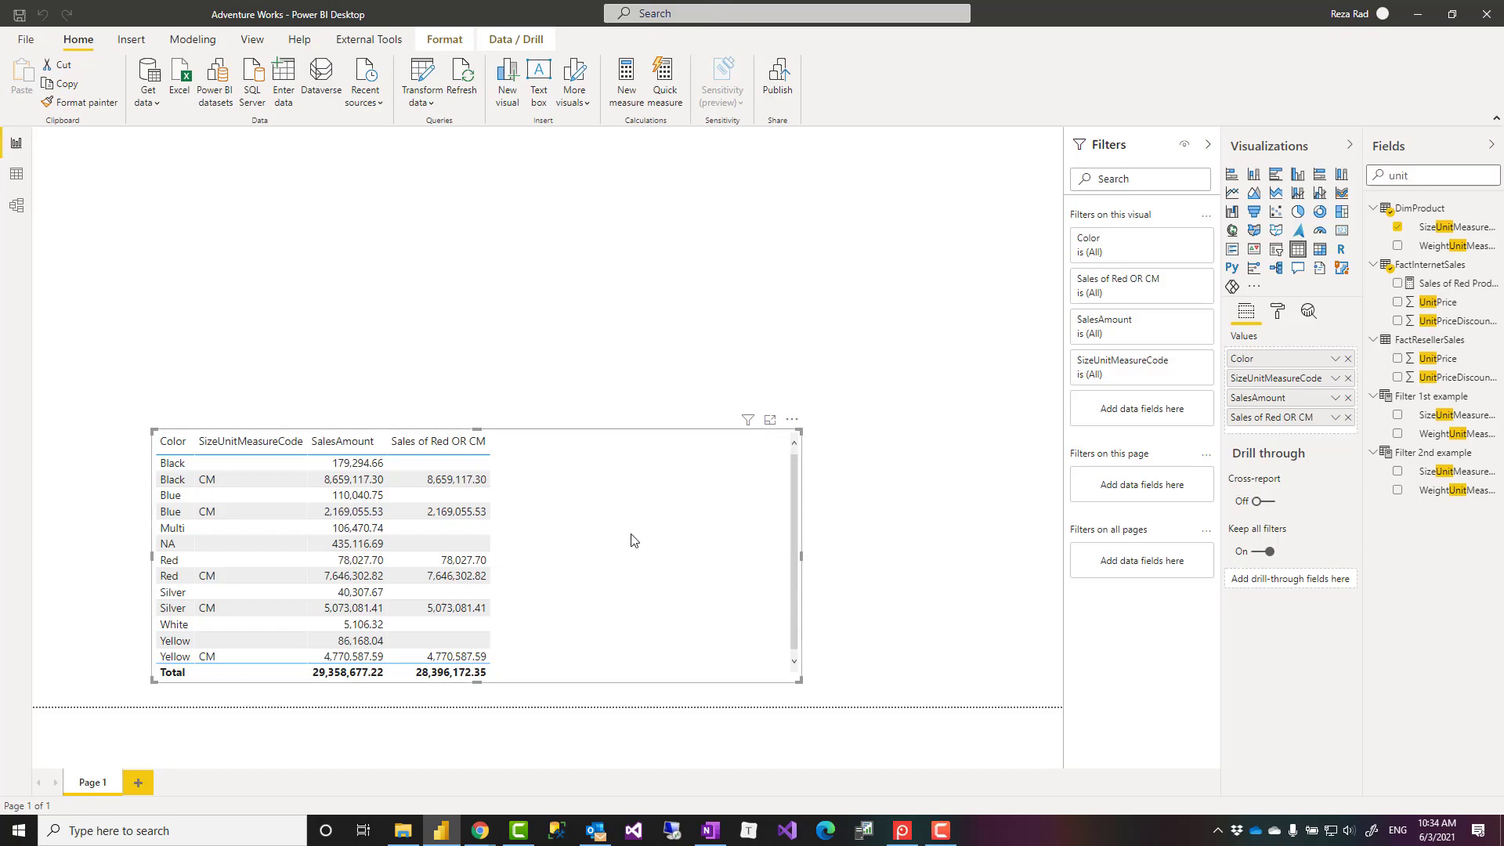
- Search the Fields pane for 'cm' to locate the Sales of Red OR CM measure
{"action": "left_click", "coordinate": [1433, 175]}
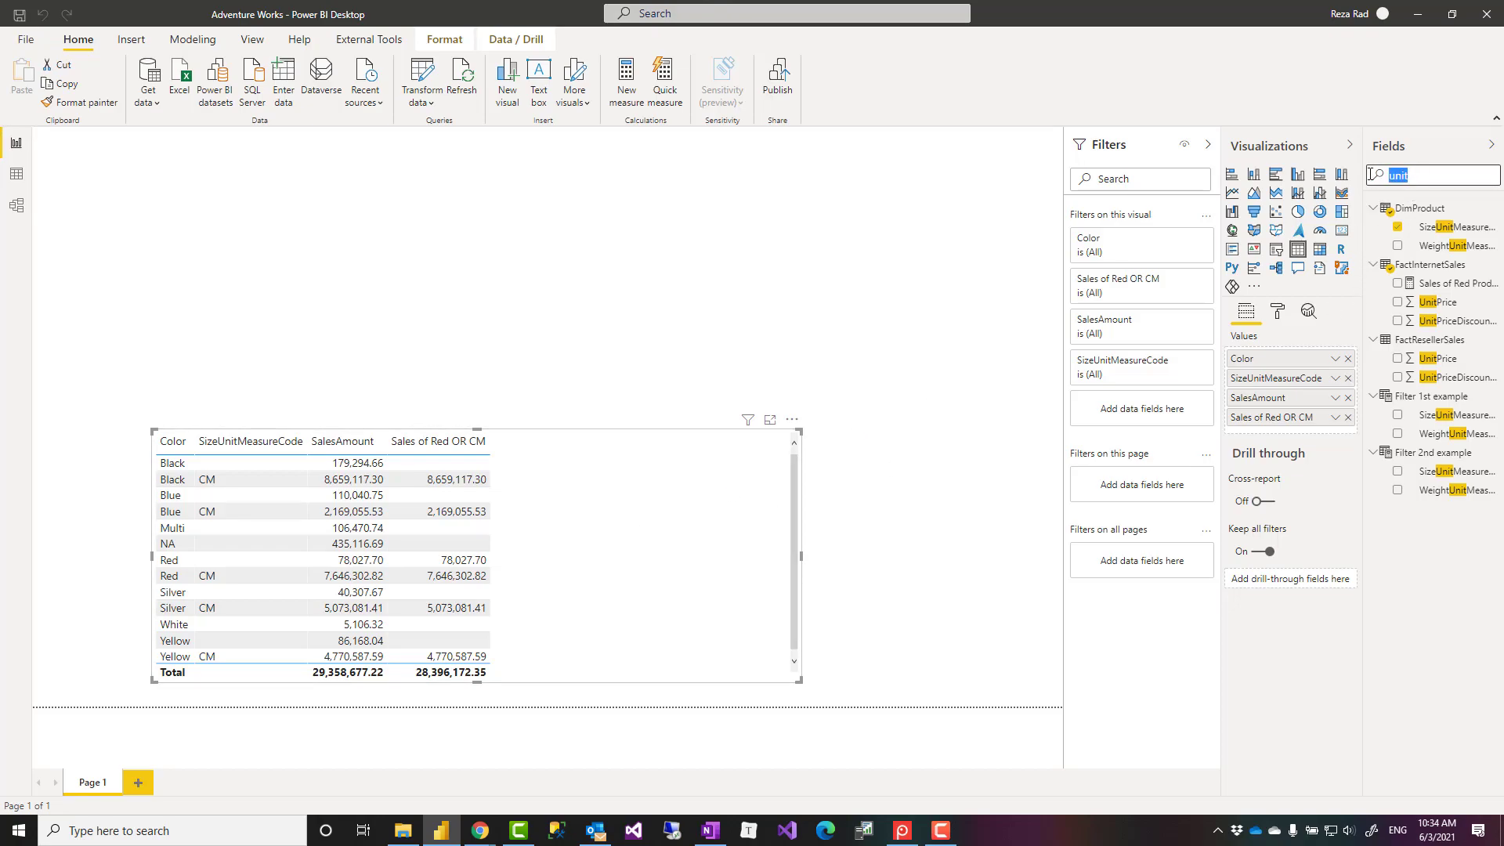
{"action": "type", "text": "cm"}
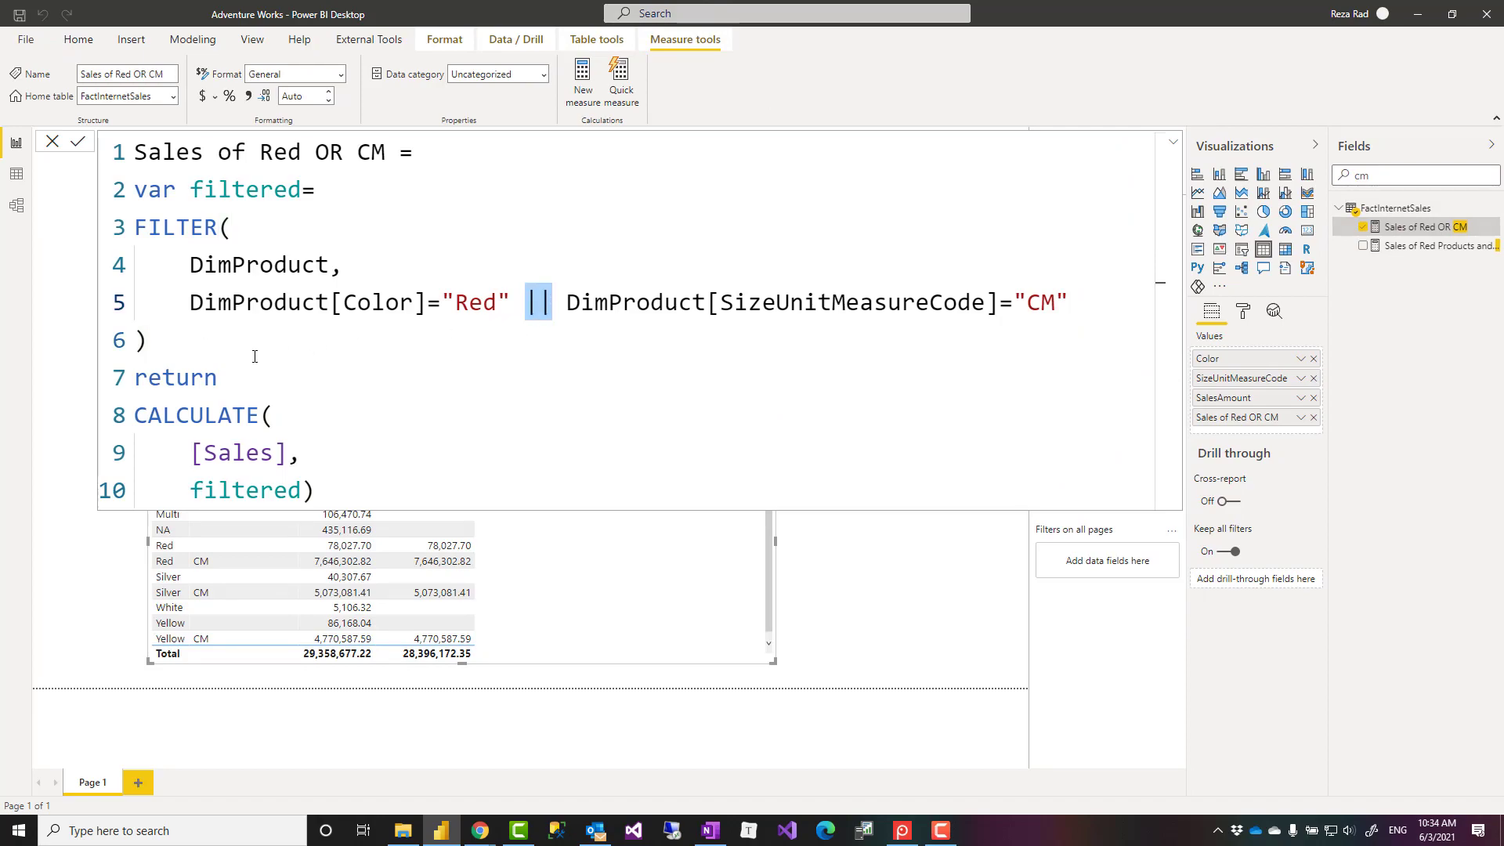
{"action": "left_click", "coordinate": [290, 282]}
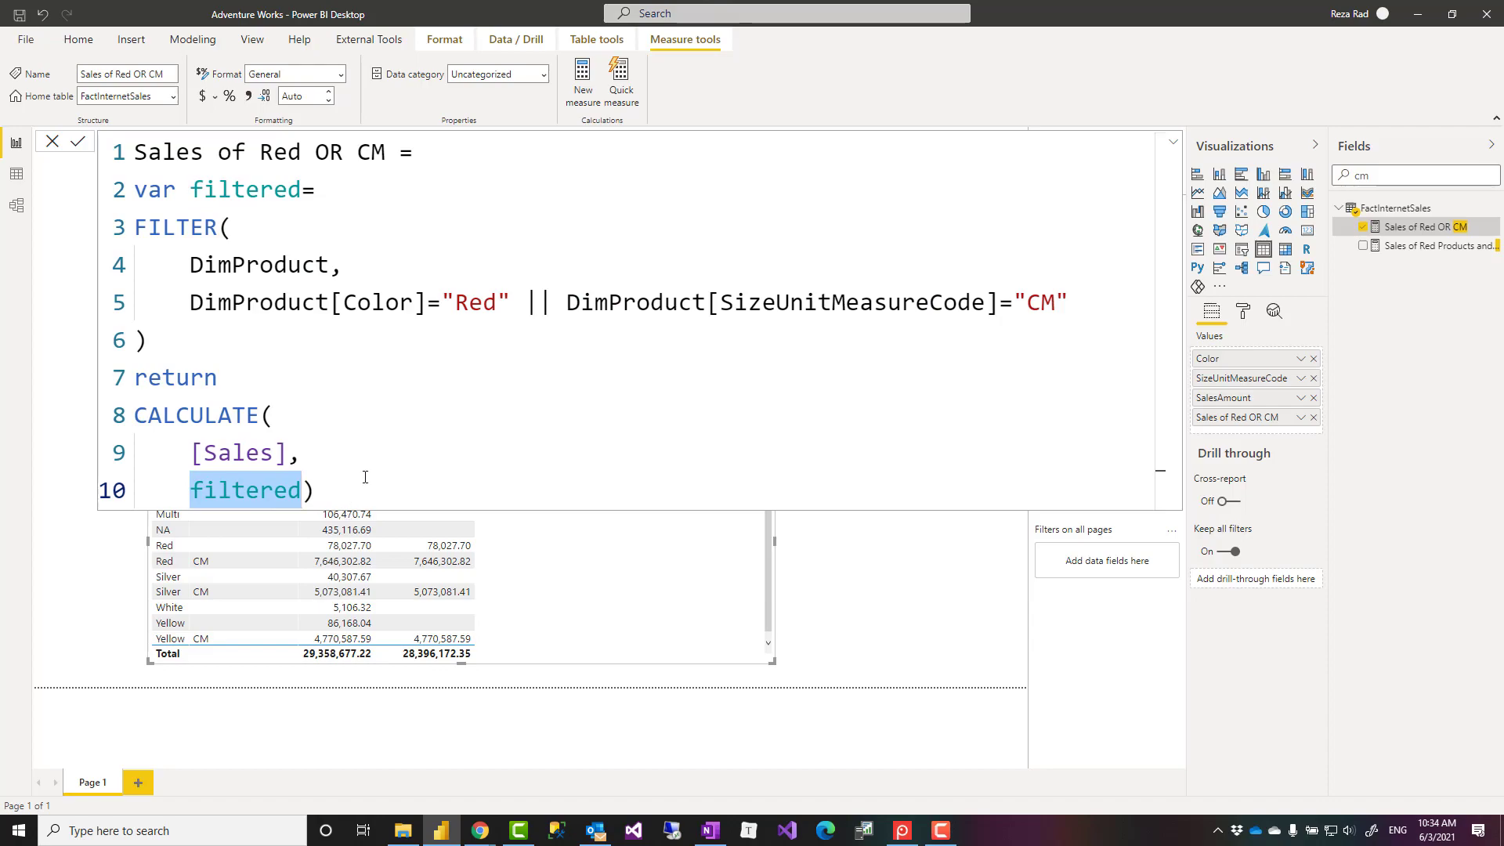
{"action": "mouse_move", "coordinate": [507, 317]}
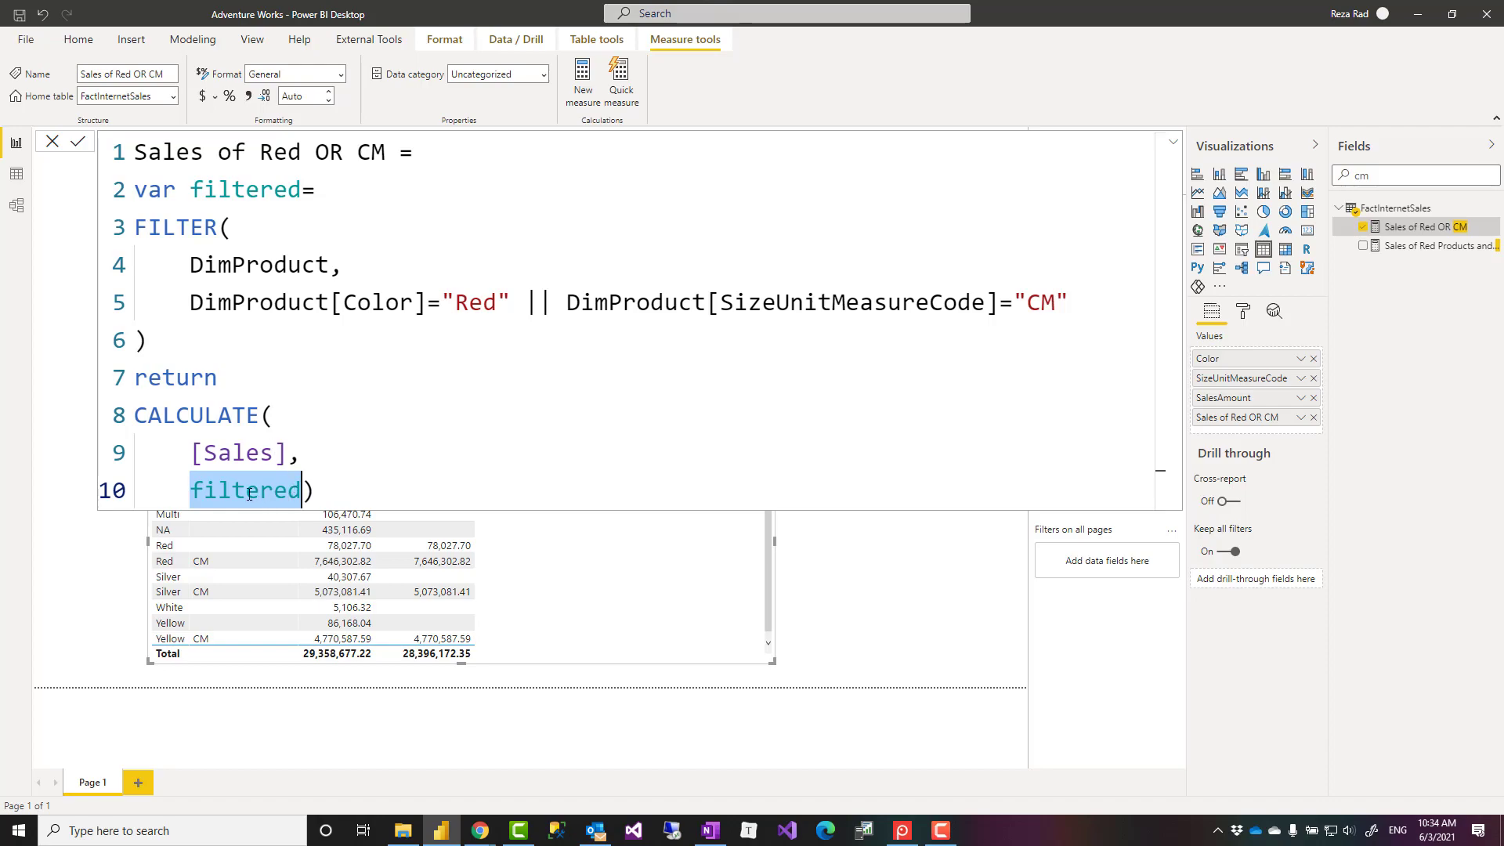
{"action": "mouse_move", "coordinate": [317, 526]}
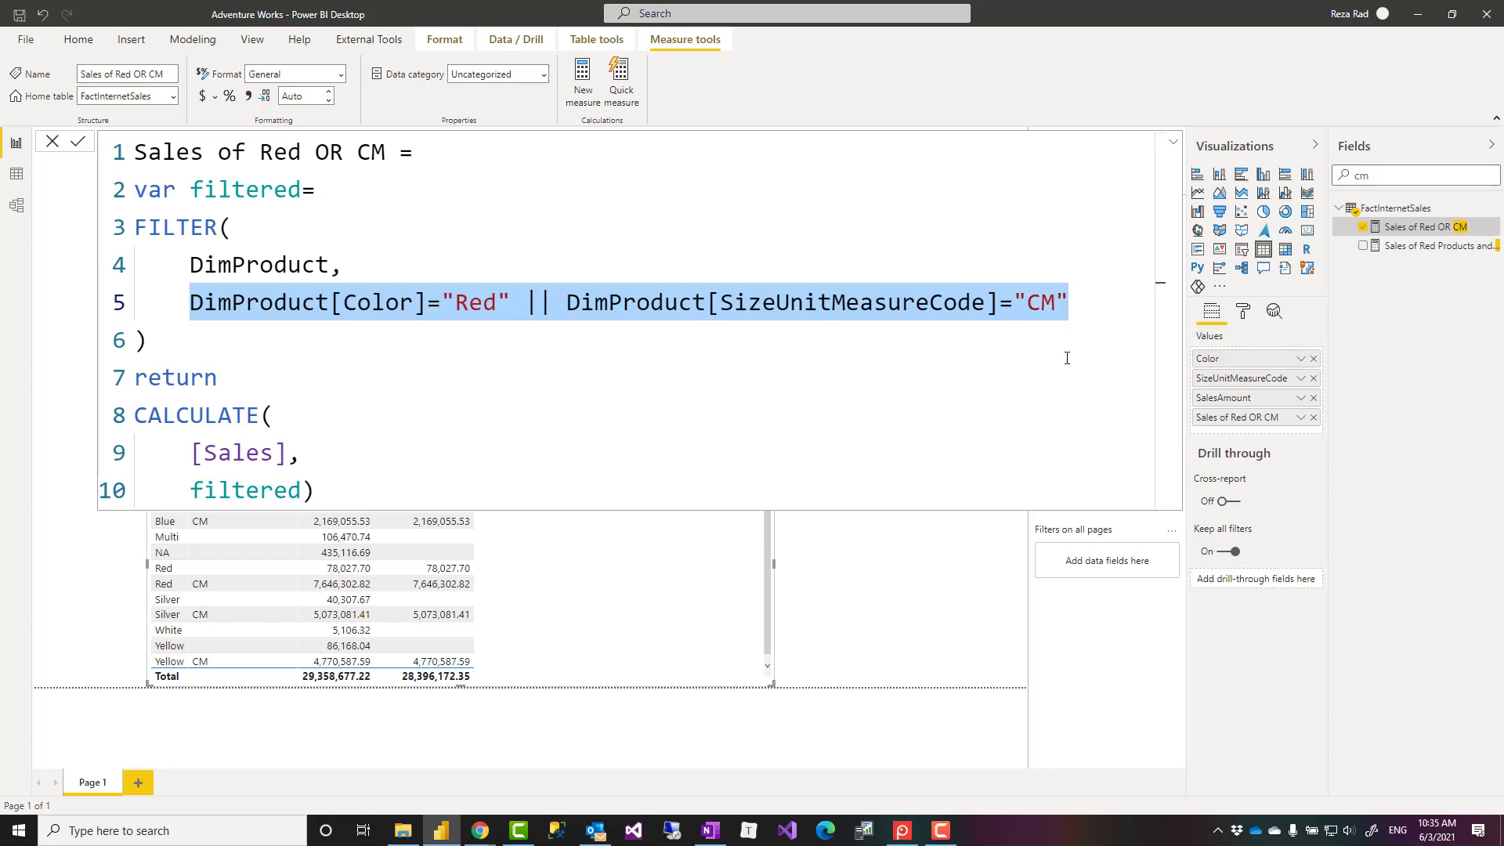
{"action": "left_click", "coordinate": [1094, 307]}
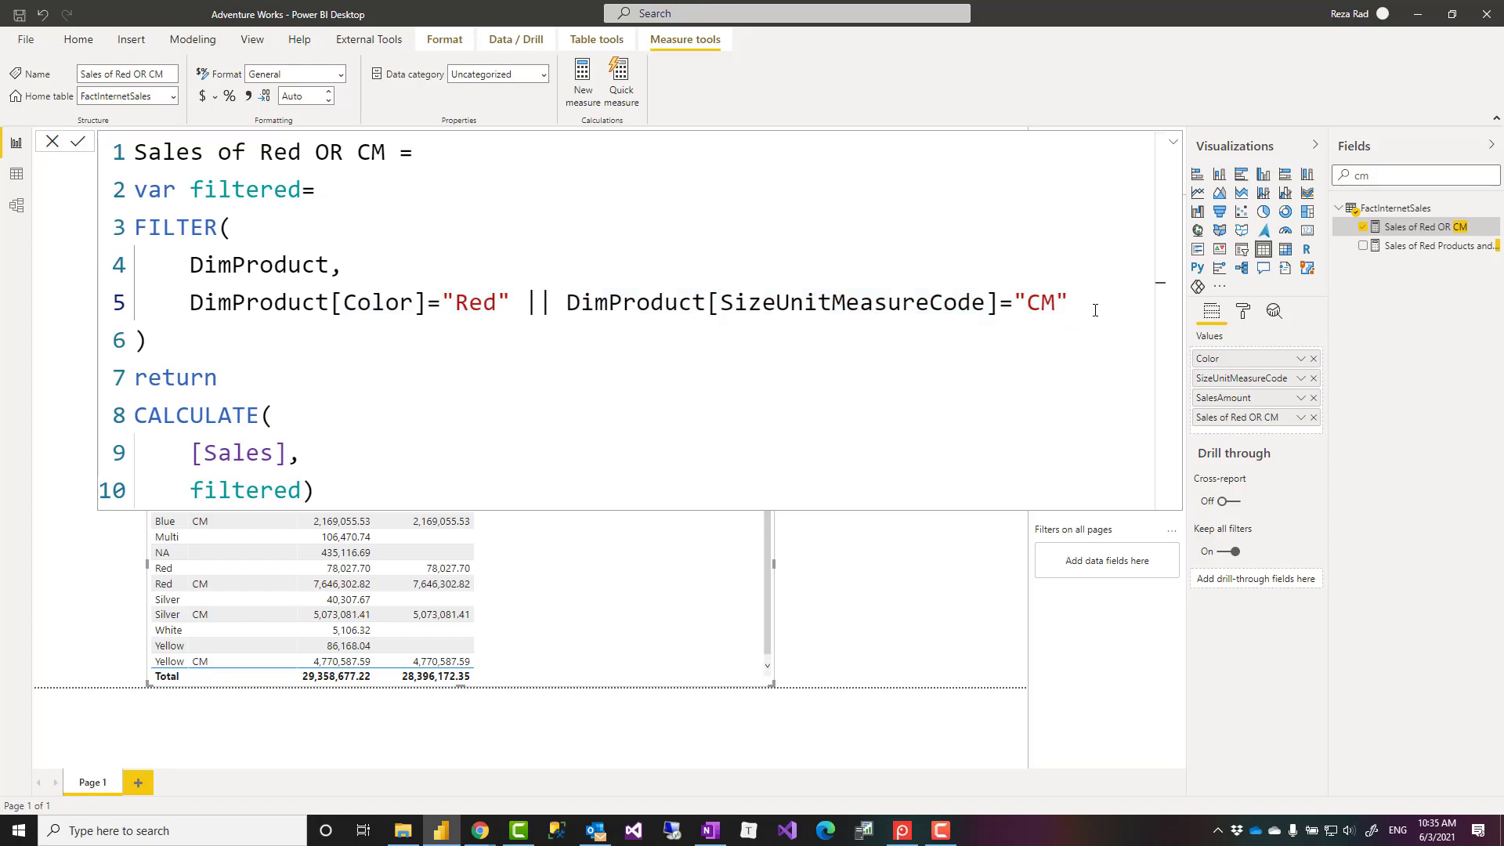